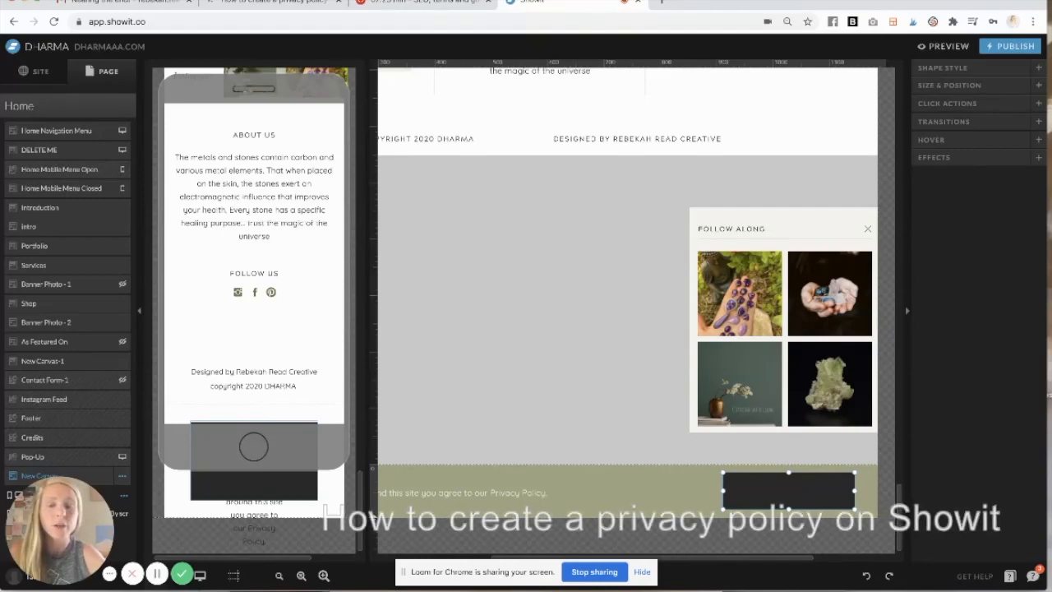
- Go to the site's Privacy Policy page, then switch to The Legal Paige shop tab
{"action": "left_click", "coordinate": [503, 256]}
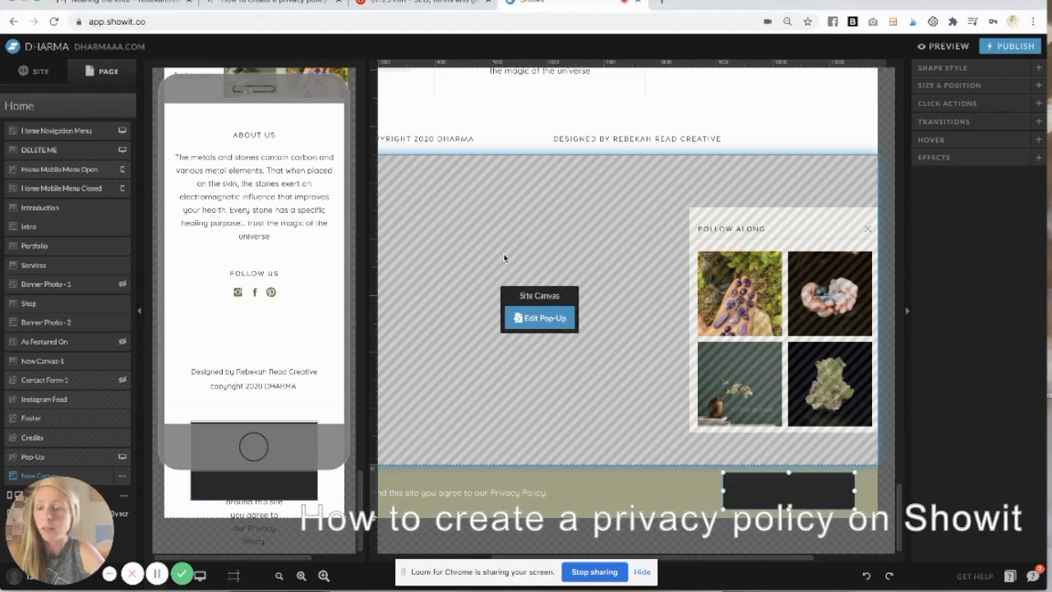
{"action": "left_click", "coordinate": [39, 71]}
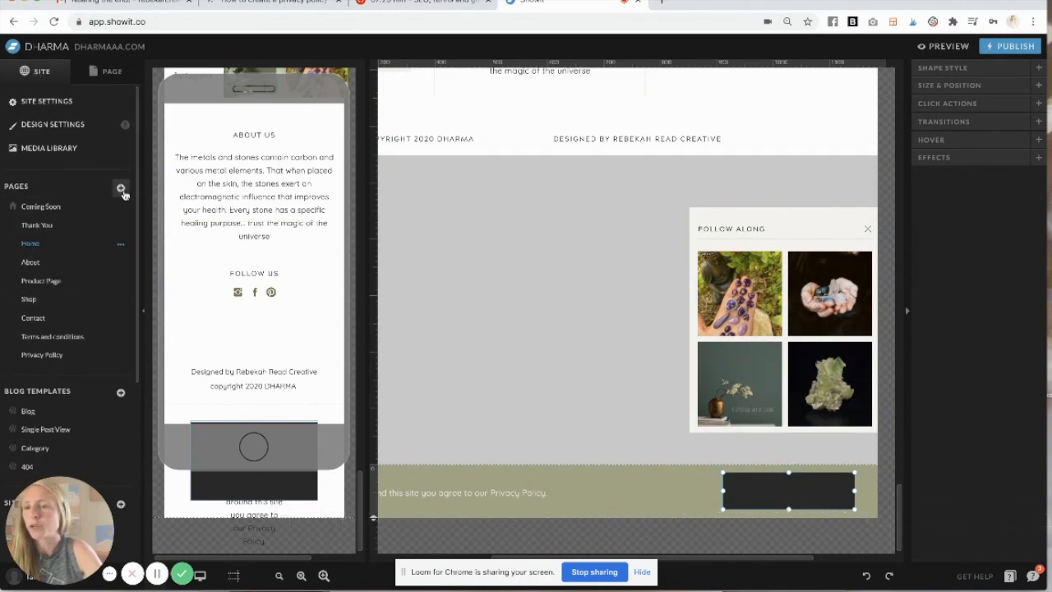
{"action": "left_click", "coordinate": [122, 187]}
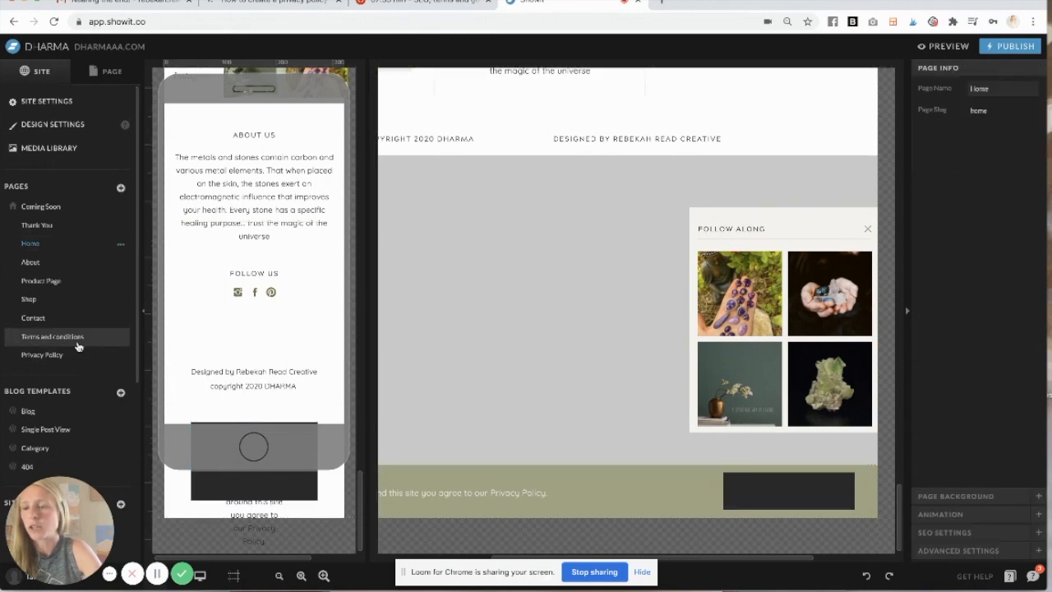
{"action": "mouse_move", "coordinate": [42, 372]}
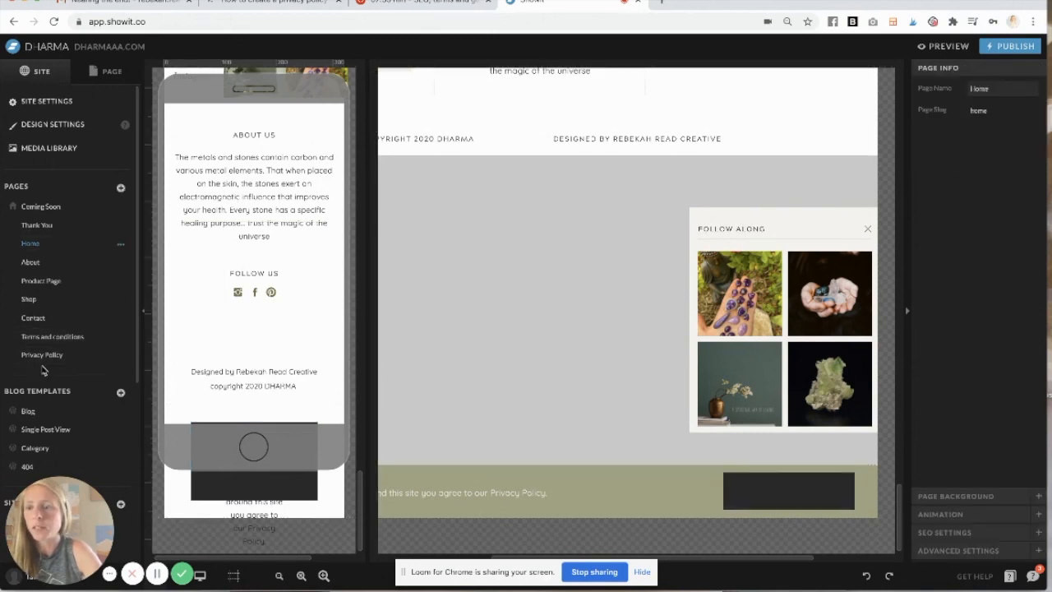
{"action": "left_click", "coordinate": [43, 355]}
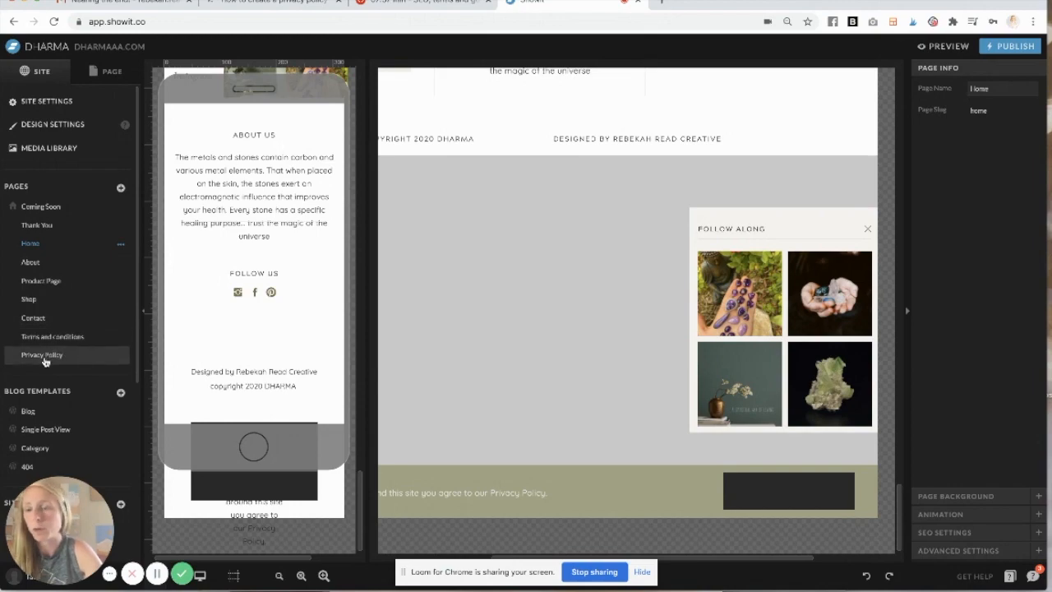
{"action": "left_click", "coordinate": [41, 355]}
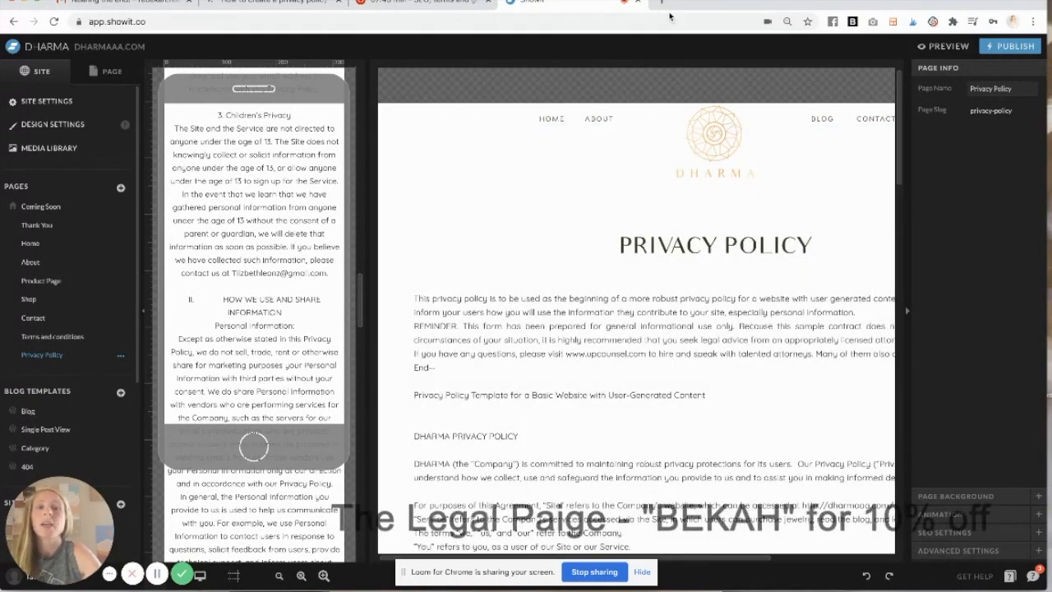
{"action": "left_click", "coordinate": [716, 3]}
{"action": "type", "text": "thelegalpaige.com/shop"}
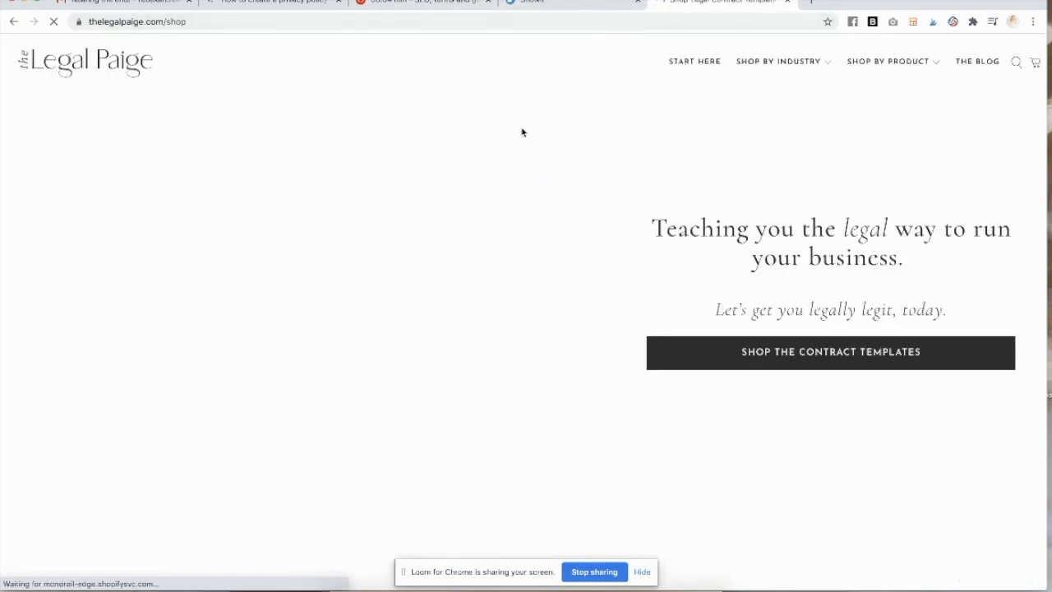
- Scroll down through The Legal Paige shop page and its free contract class offer
{"action": "scroll", "scroll_direction": "down", "scroll_amount": 3}
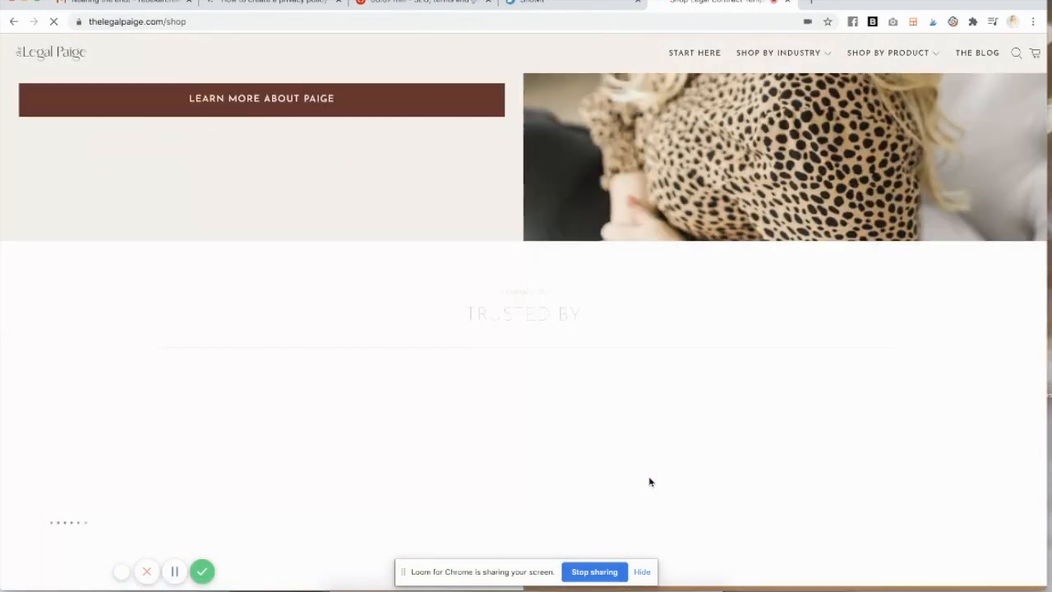
{"action": "scroll", "scroll_direction": "down", "scroll_amount": 3}
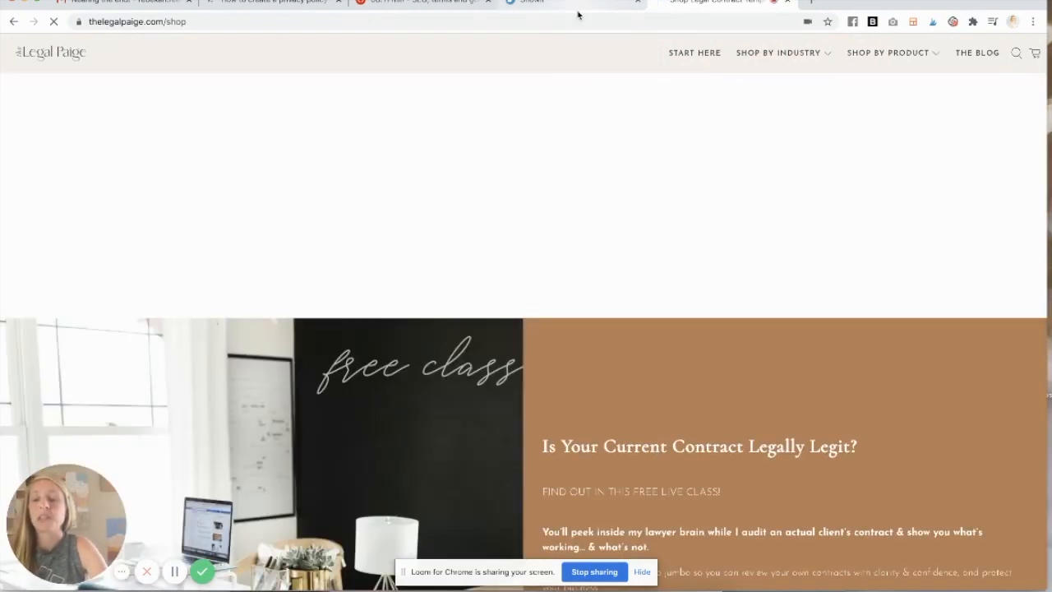
{"action": "mouse_move", "coordinate": [754, 432]}
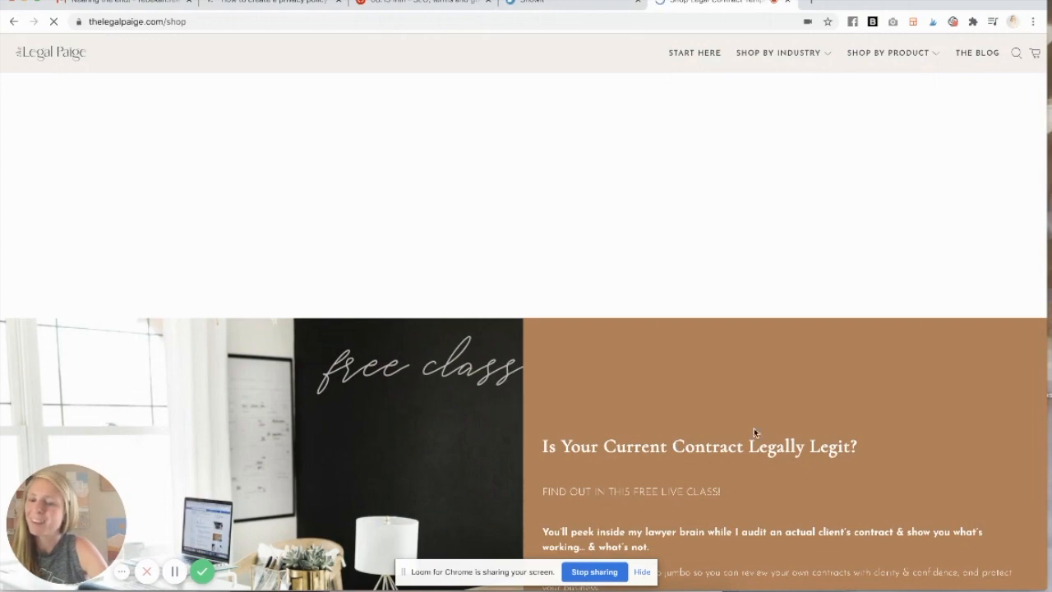
{"action": "scroll", "scroll_direction": "down", "scroll_amount": 3}
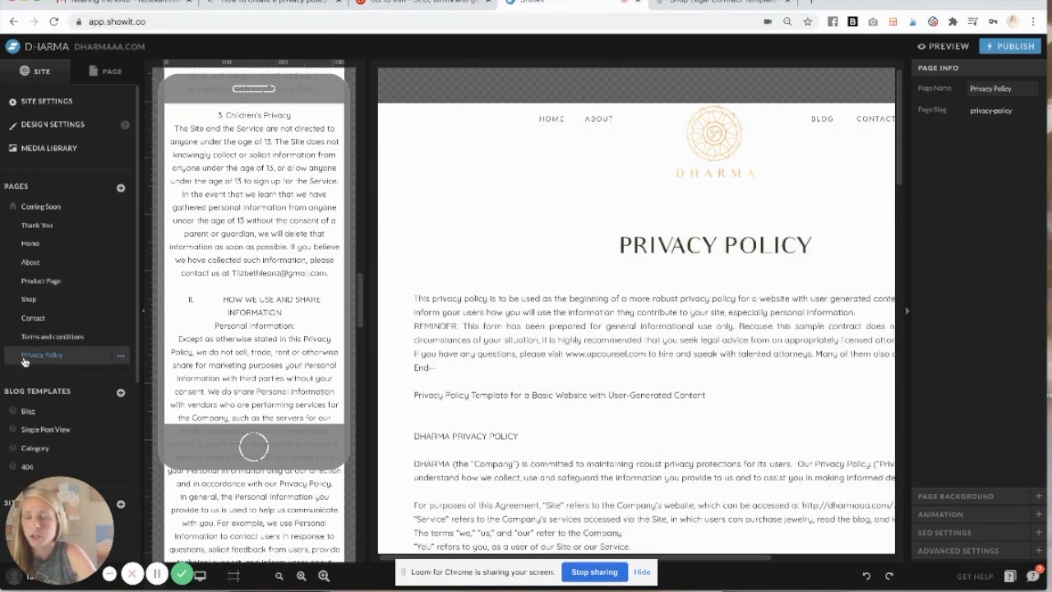
- Start adding a canvas to Privacy Policy and browse the Home page canvases in the picker
{"action": "left_click", "coordinate": [105, 70]}
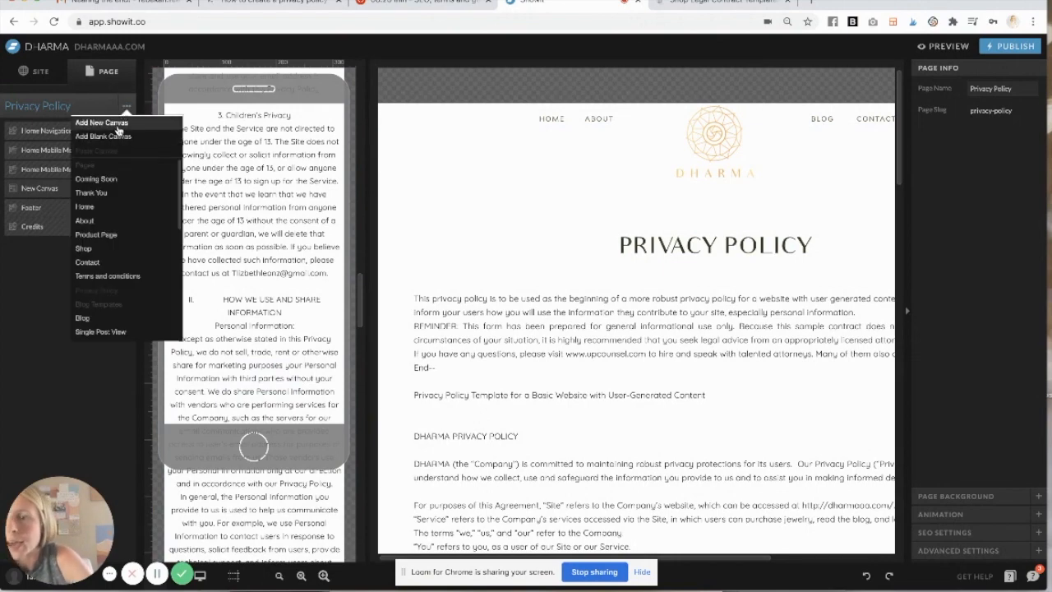
{"action": "left_click", "coordinate": [102, 121]}
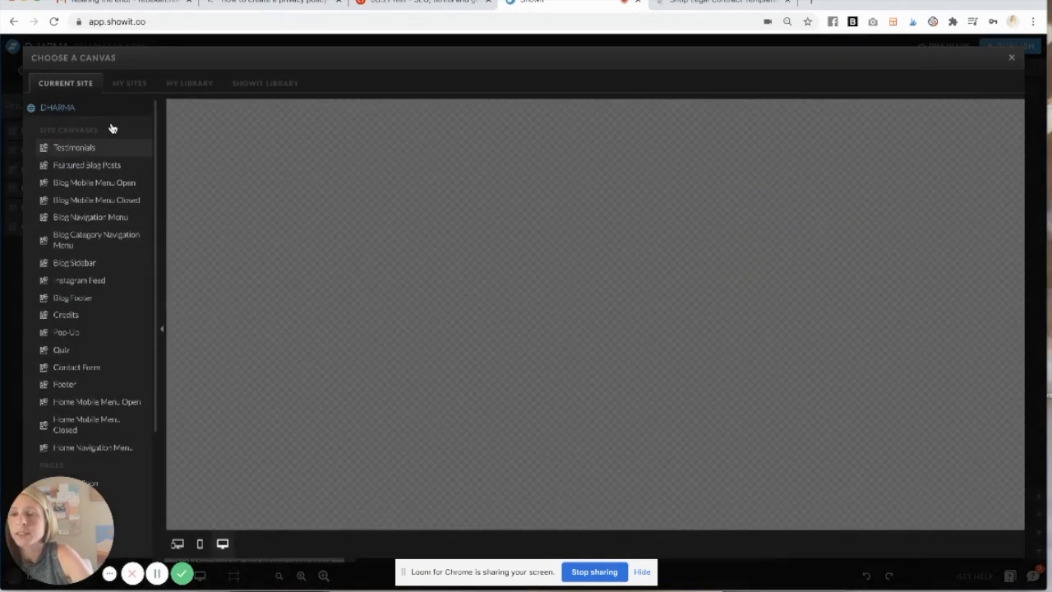
{"action": "scroll", "scroll_direction": "down", "scroll_amount": 3}
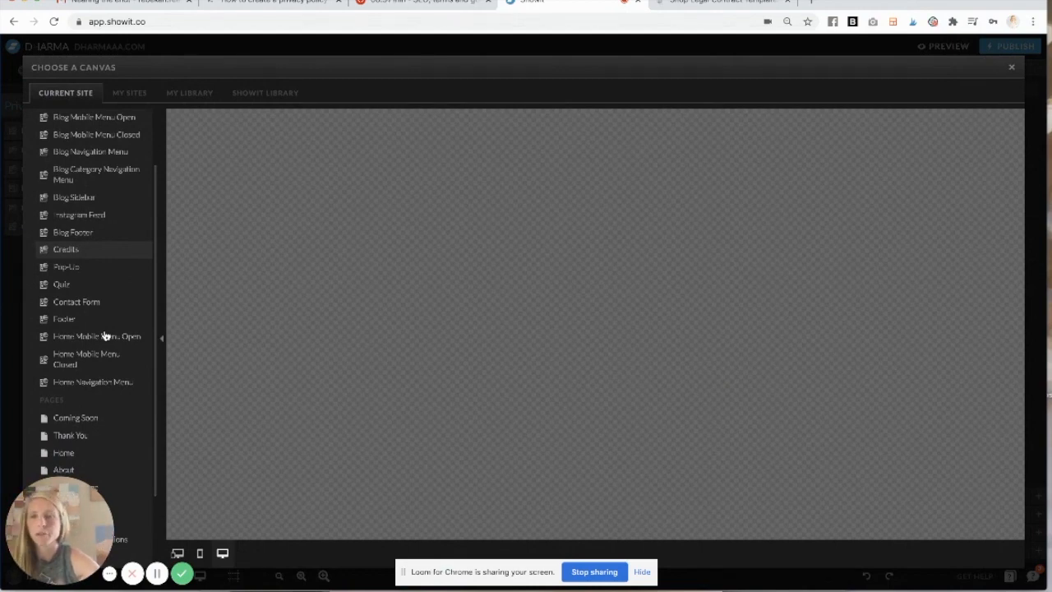
{"action": "scroll", "scroll_direction": "down", "scroll_amount": 3}
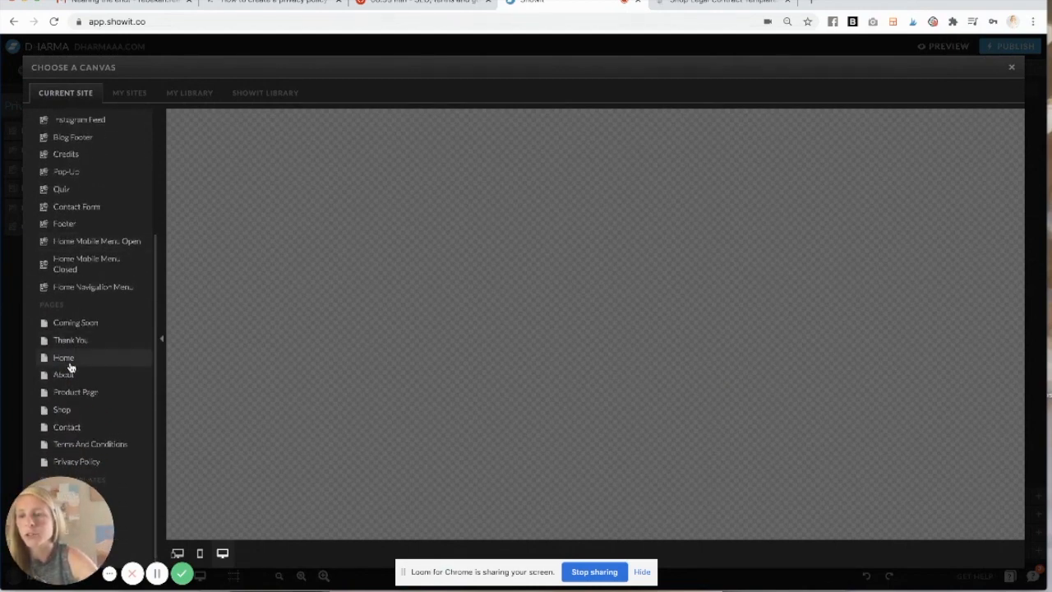
{"action": "left_click", "coordinate": [62, 356]}
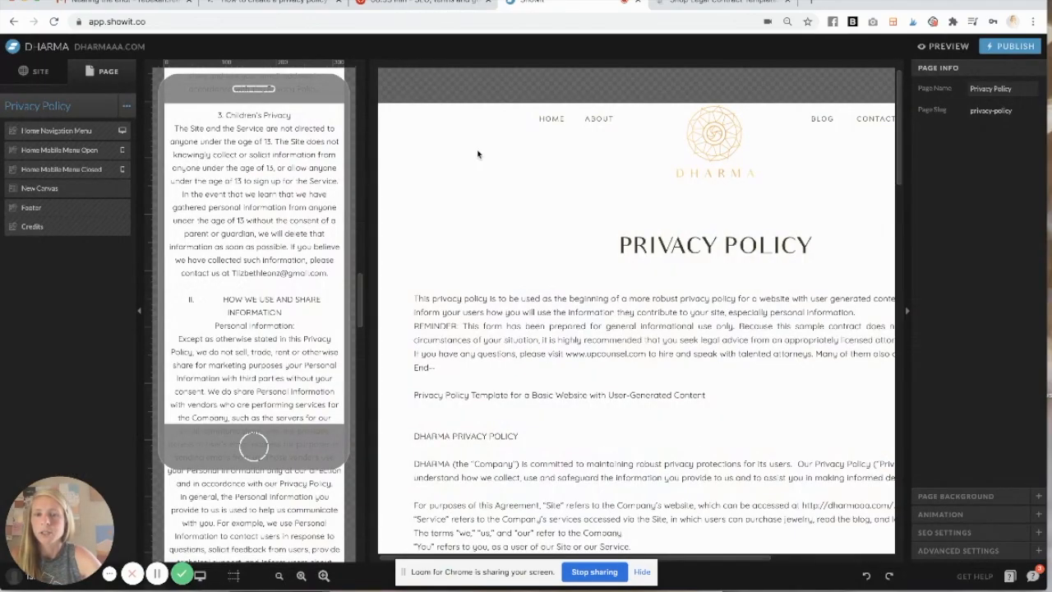
{"action": "scroll", "scroll_direction": "down", "scroll_amount": 3}
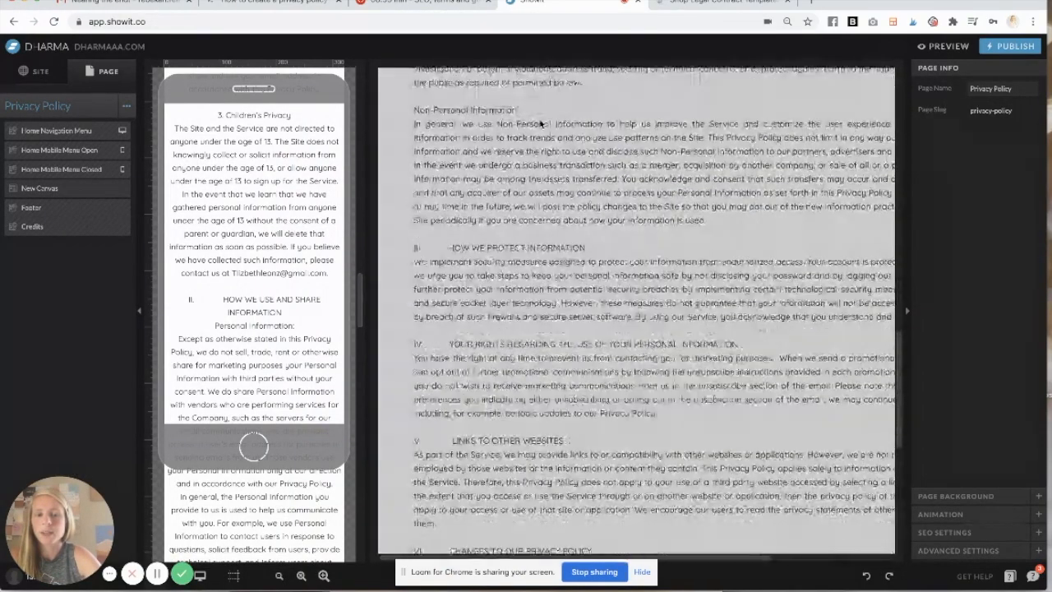
{"action": "scroll", "scroll_direction": "down", "scroll_amount": 3}
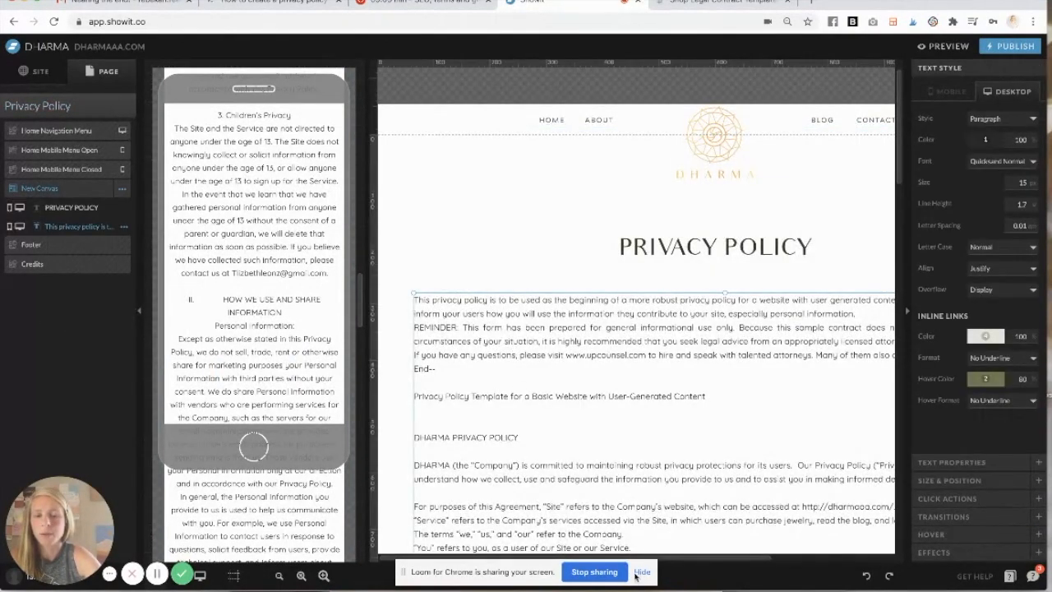
{"action": "left_click", "coordinate": [641, 572]}
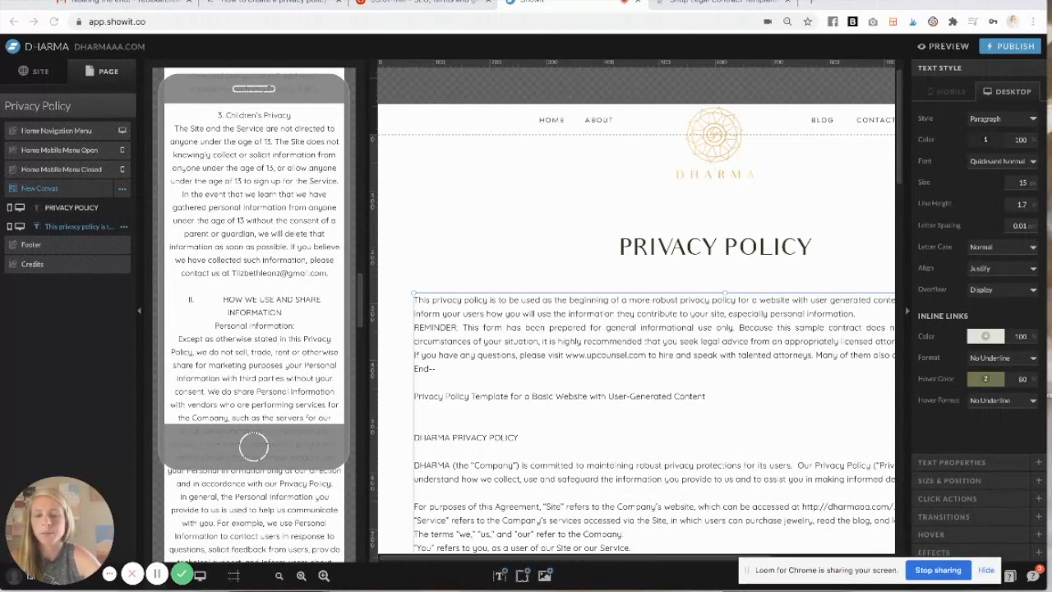
{"action": "left_click", "coordinate": [499, 576]}
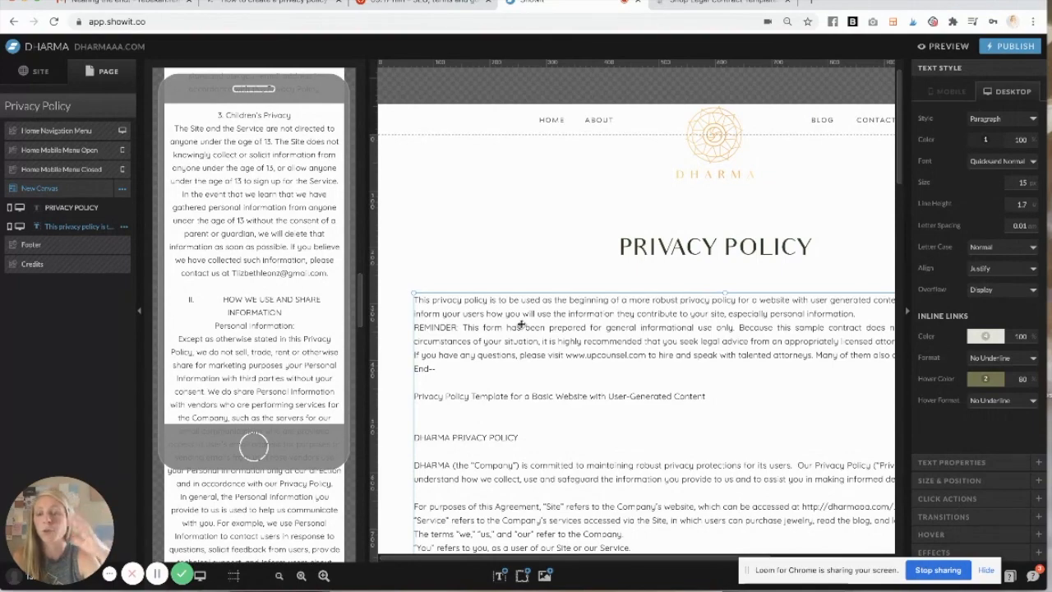
{"action": "mouse_move", "coordinate": [375, 61]}
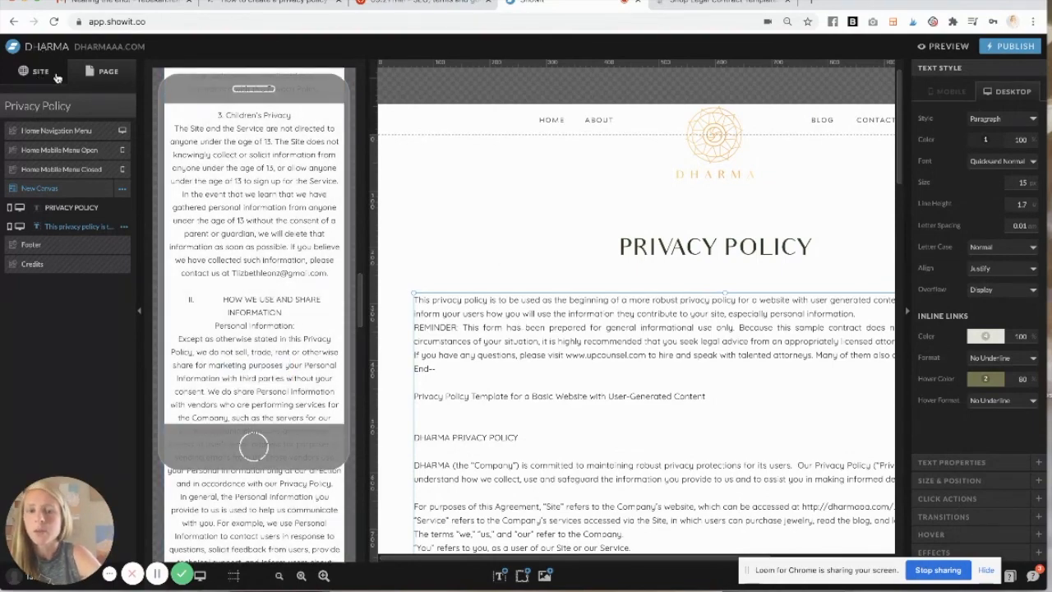
- On the Home page, rename the new cookie-notice canvas to 'Privacy Policy pop-up' and save
{"action": "left_click", "coordinate": [38, 72]}
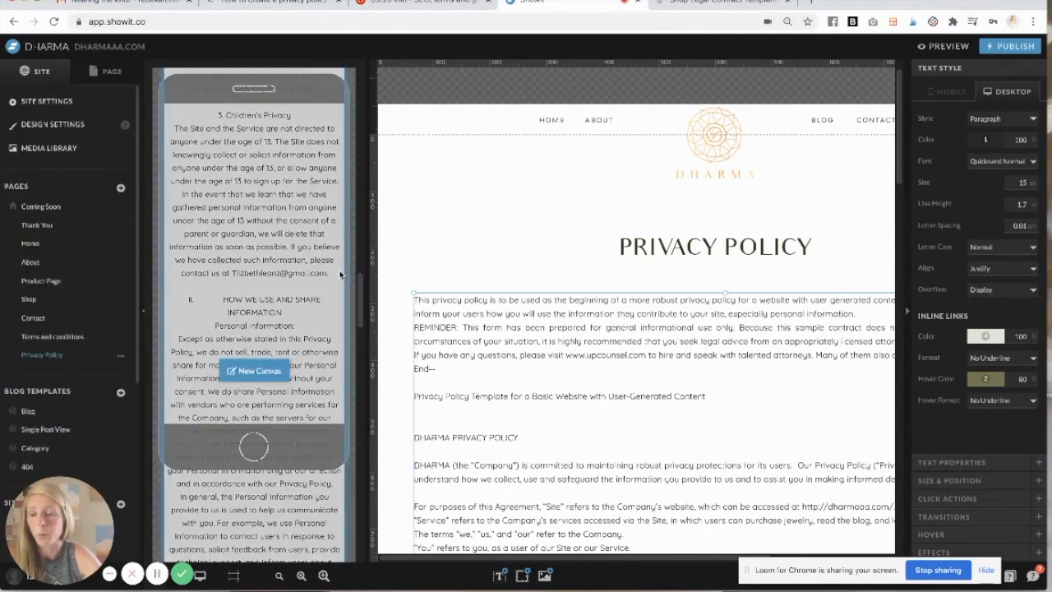
{"action": "left_click", "coordinate": [30, 243]}
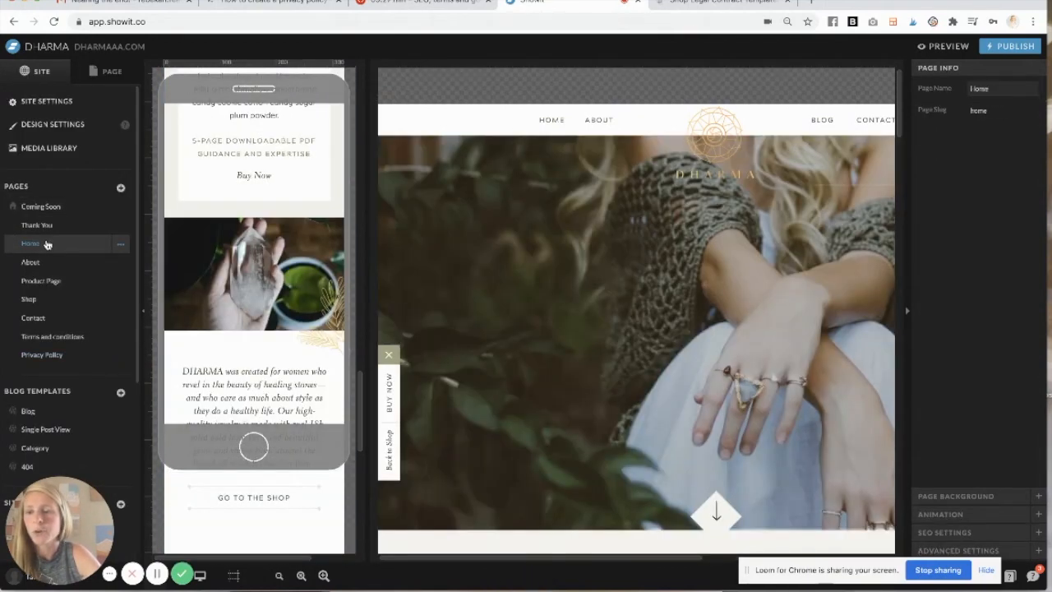
{"action": "left_click", "coordinate": [108, 71]}
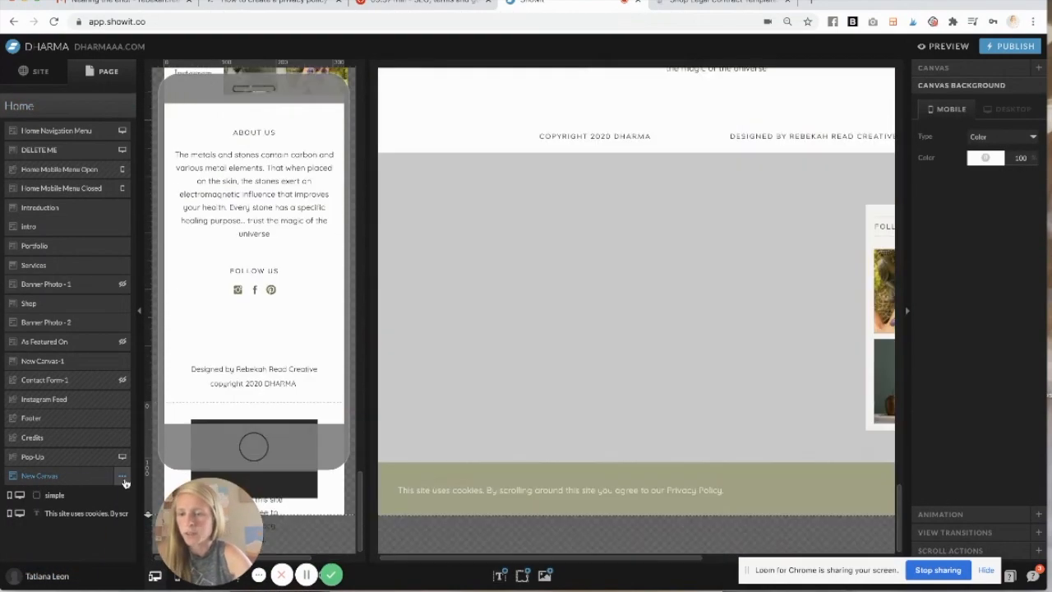
{"action": "left_click", "coordinate": [122, 477]}
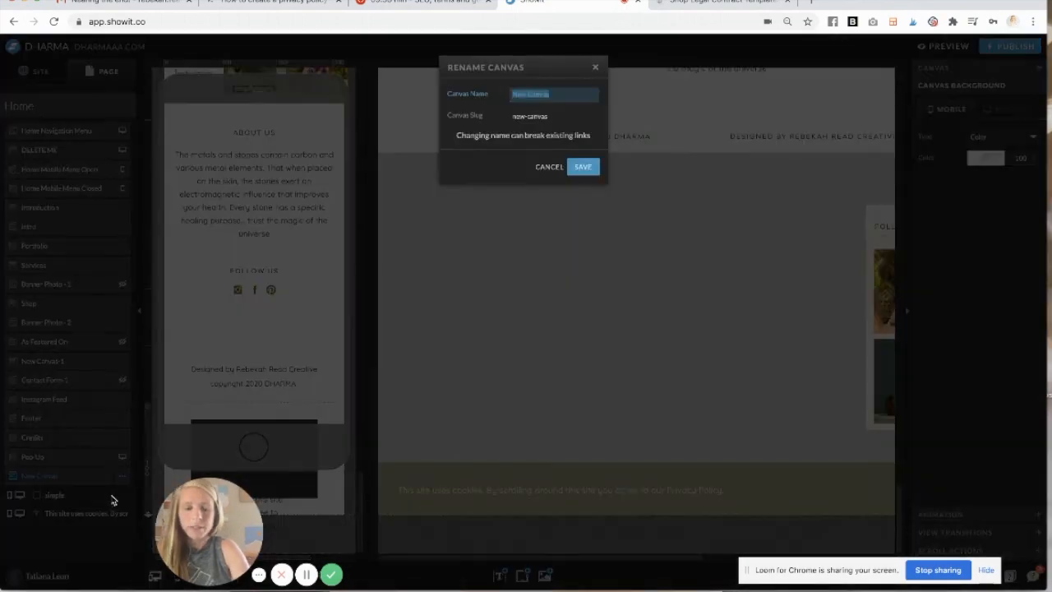
{"action": "type", "text": "Privacy Poll"}
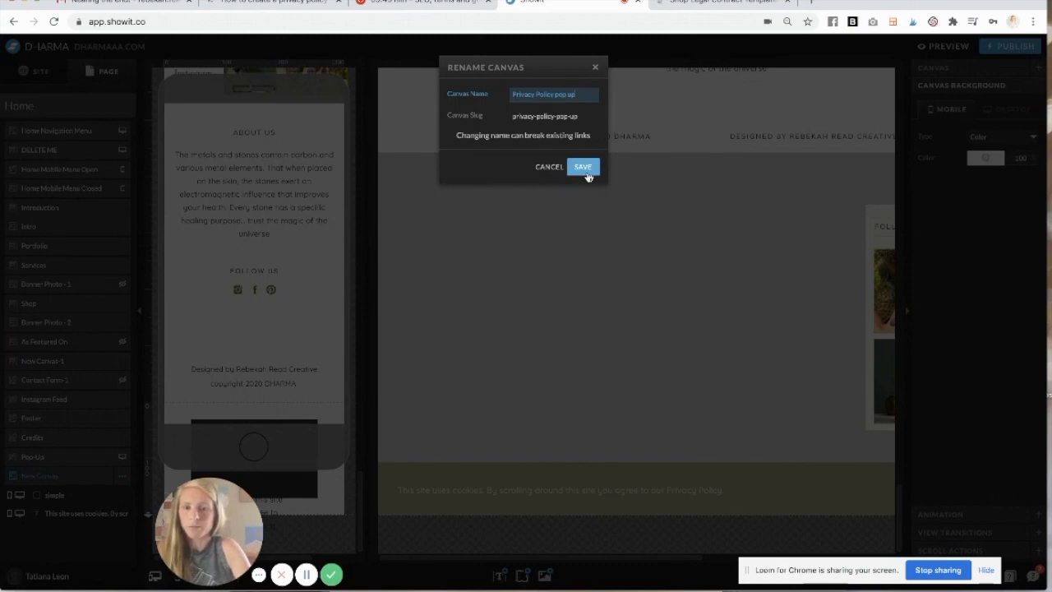
{"action": "left_click", "coordinate": [582, 166]}
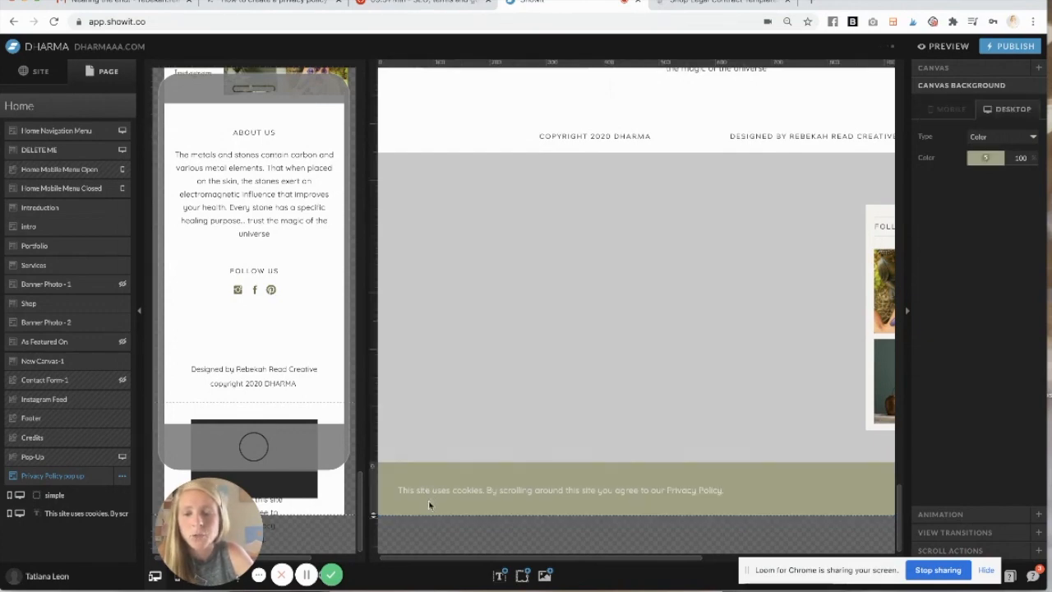
- Stretch the dark button rectangle leftward and recolor it to match the bar with a thin border
{"action": "left_click", "coordinate": [559, 490]}
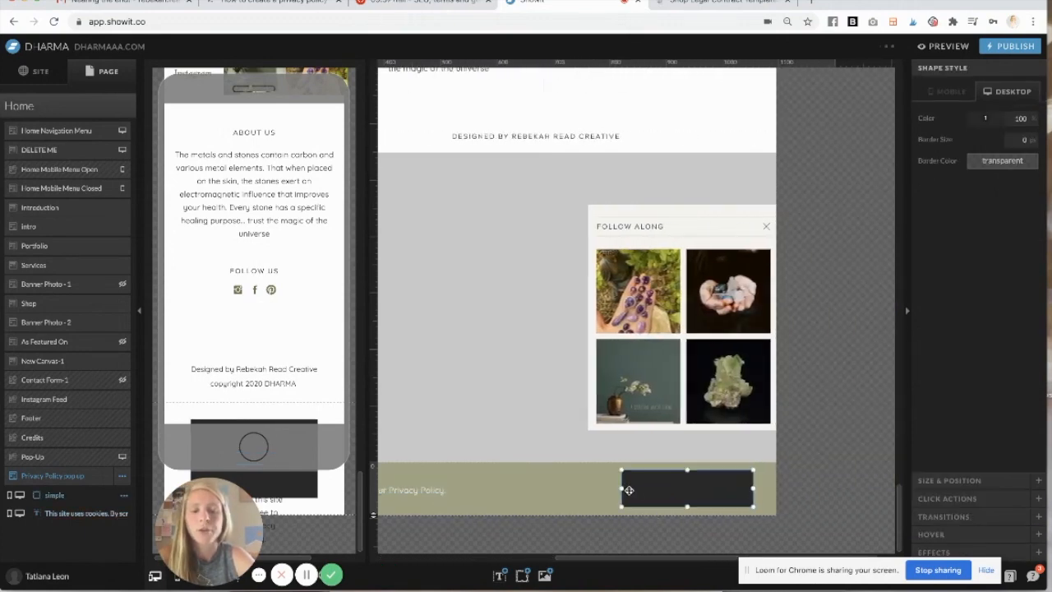
{"action": "left_click_drag", "start_coordinate": [629, 490], "coordinate": [592, 490]}
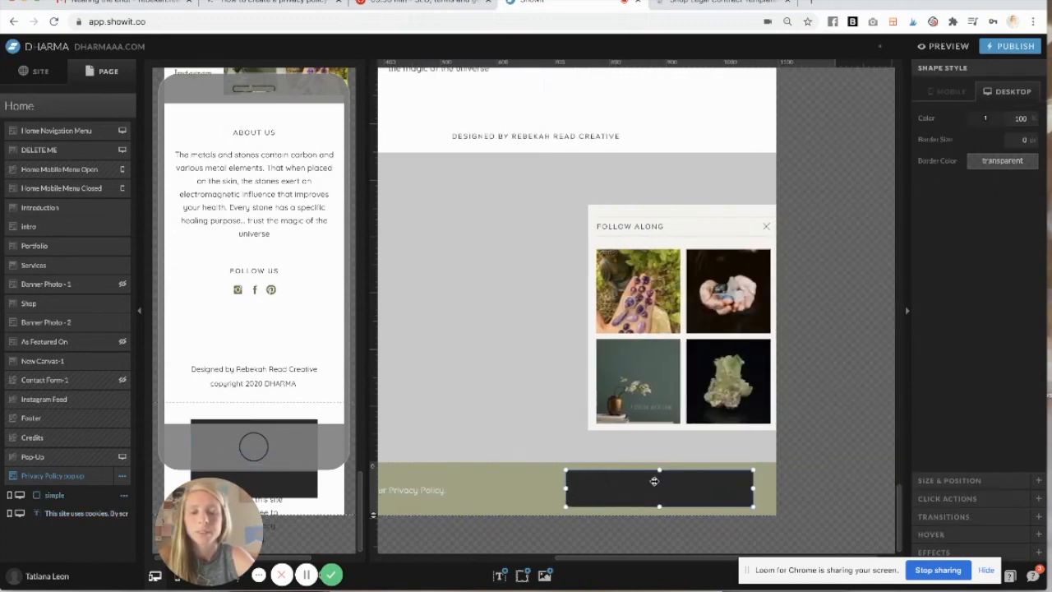
{"action": "mouse_move", "coordinate": [677, 500]}
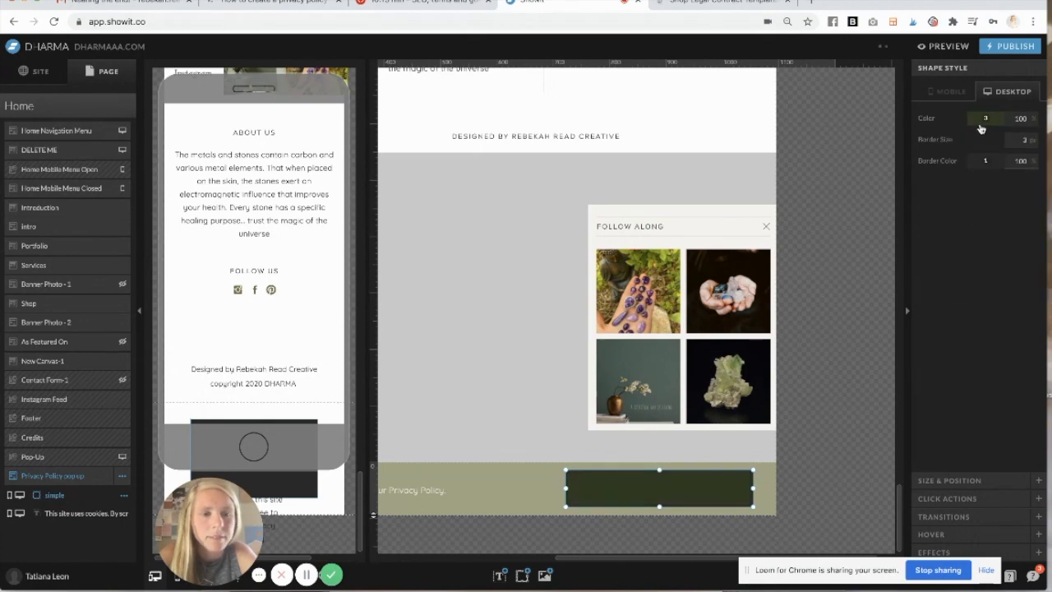
{"action": "left_click", "coordinate": [986, 119]}
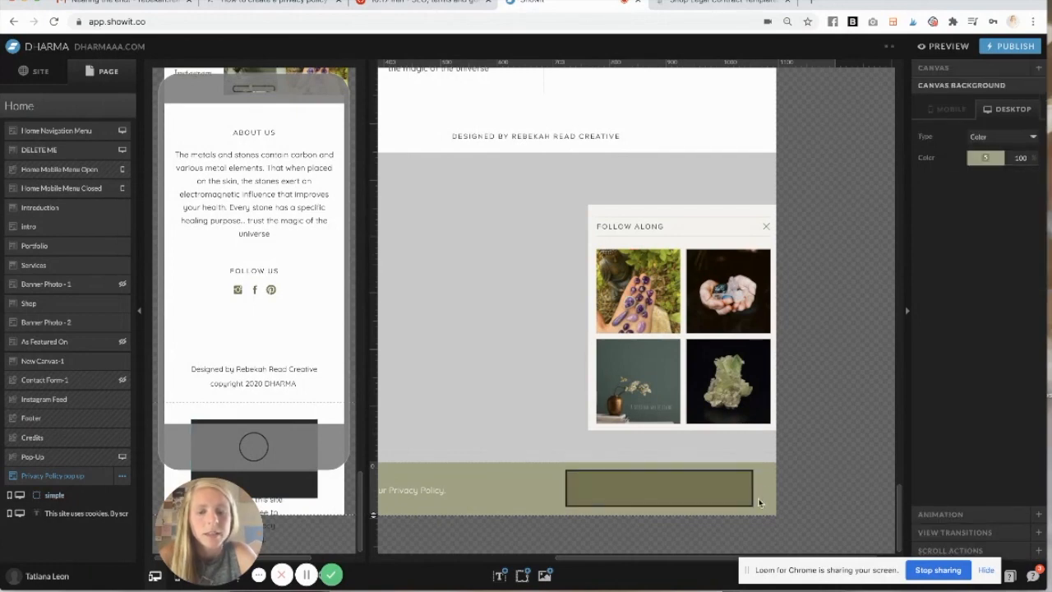
{"action": "left_click", "coordinate": [499, 576]}
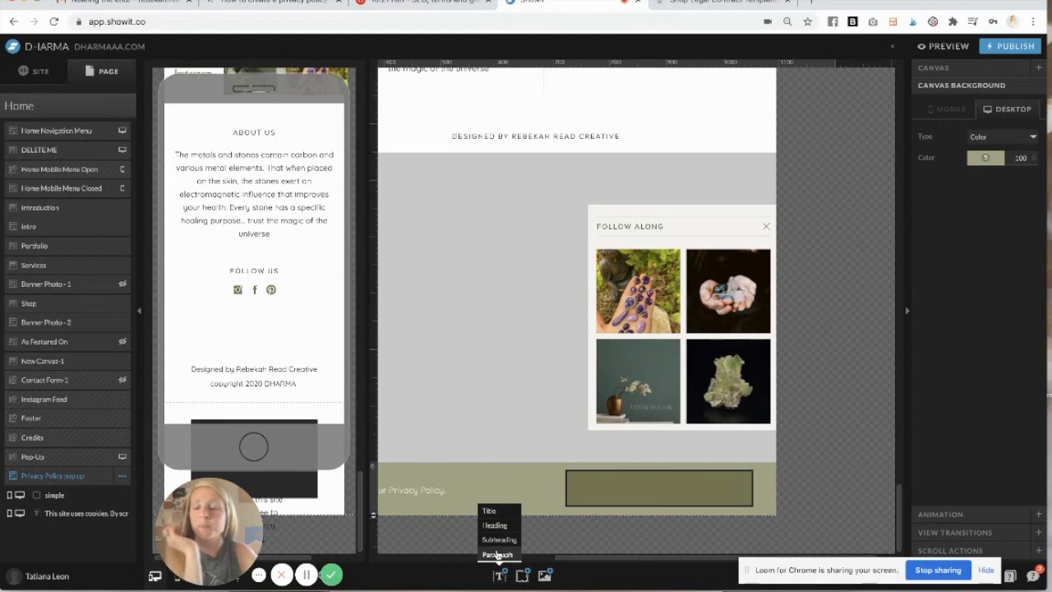
- Add a Subheading text element reading 'OK GOT IT!' over the button rectangle
{"action": "left_click", "coordinate": [499, 539]}
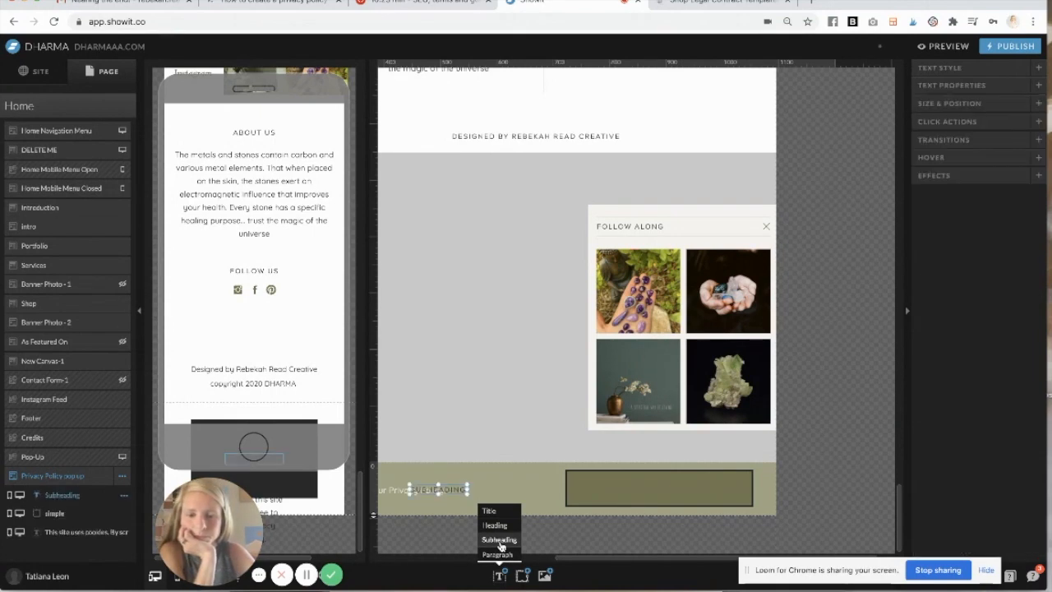
{"action": "left_click", "coordinate": [500, 539]}
{"action": "type", "text": "OK GOT IT!"}
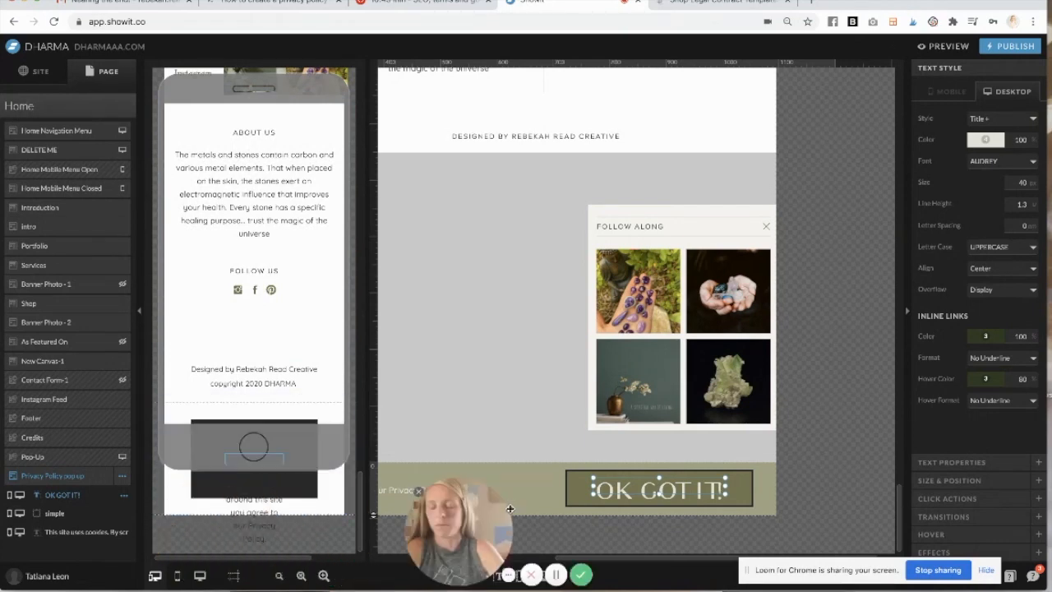
{"action": "left_click", "coordinate": [946, 90]}
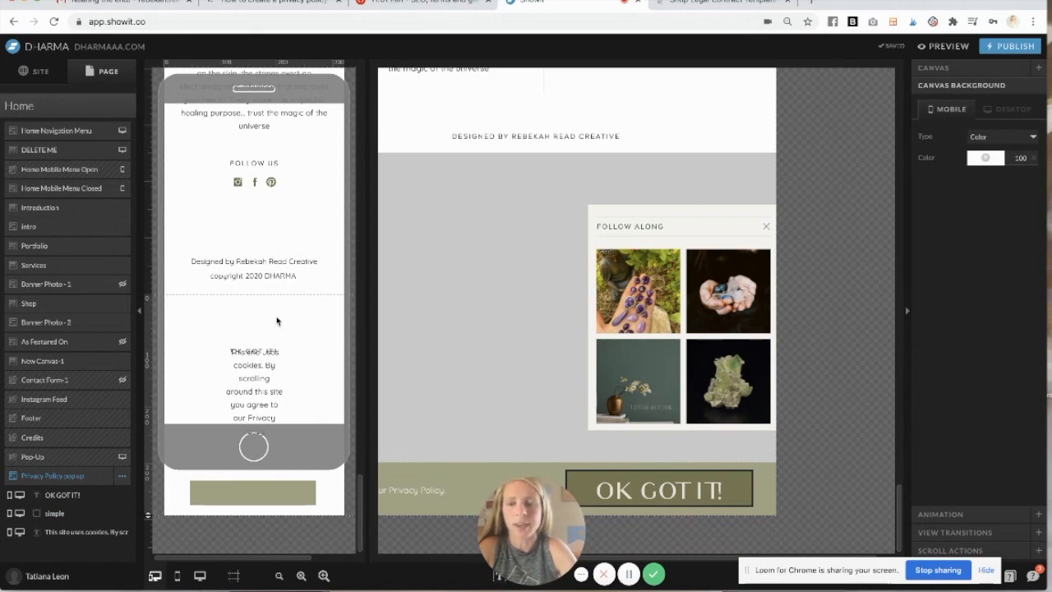
{"action": "mouse_move", "coordinate": [965, 172]}
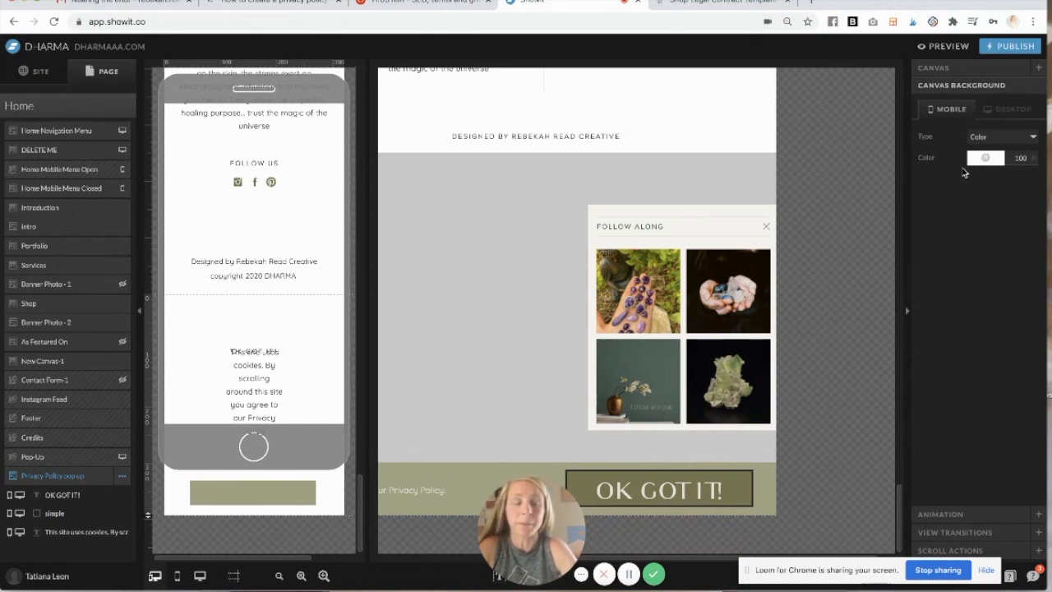
- Set the mobile canvas background to green, then the rectangle's fill colour and border size
{"action": "left_click", "coordinate": [985, 158]}
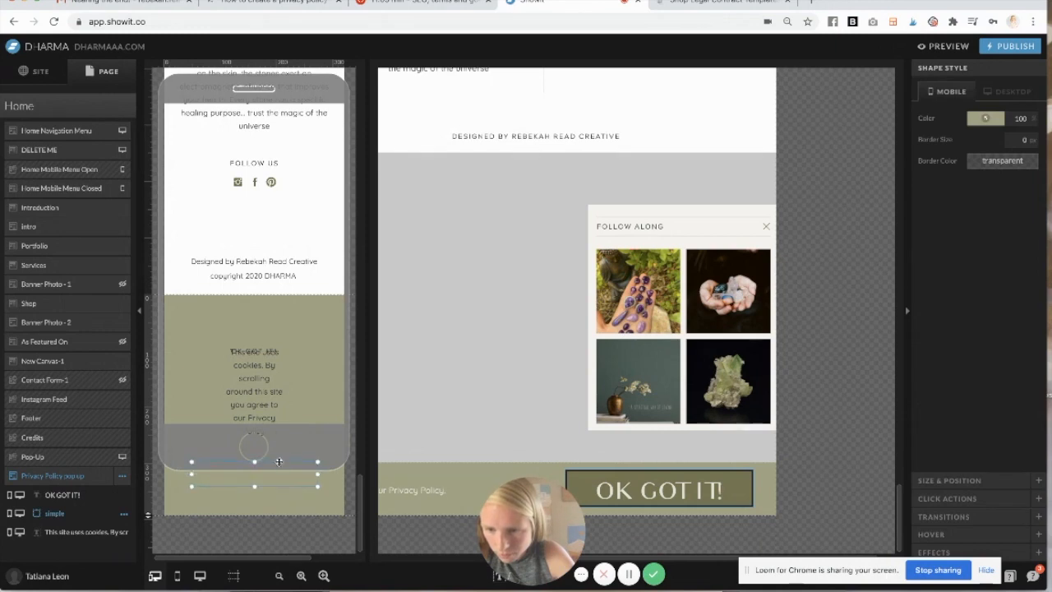
{"action": "left_click", "coordinate": [986, 118]}
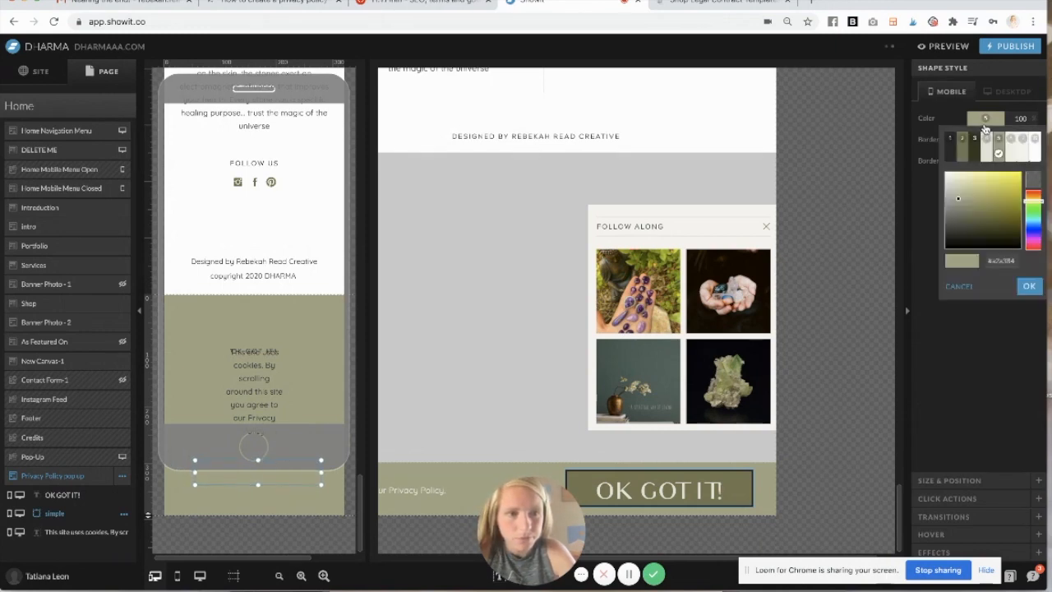
{"action": "left_click", "coordinate": [1029, 286]}
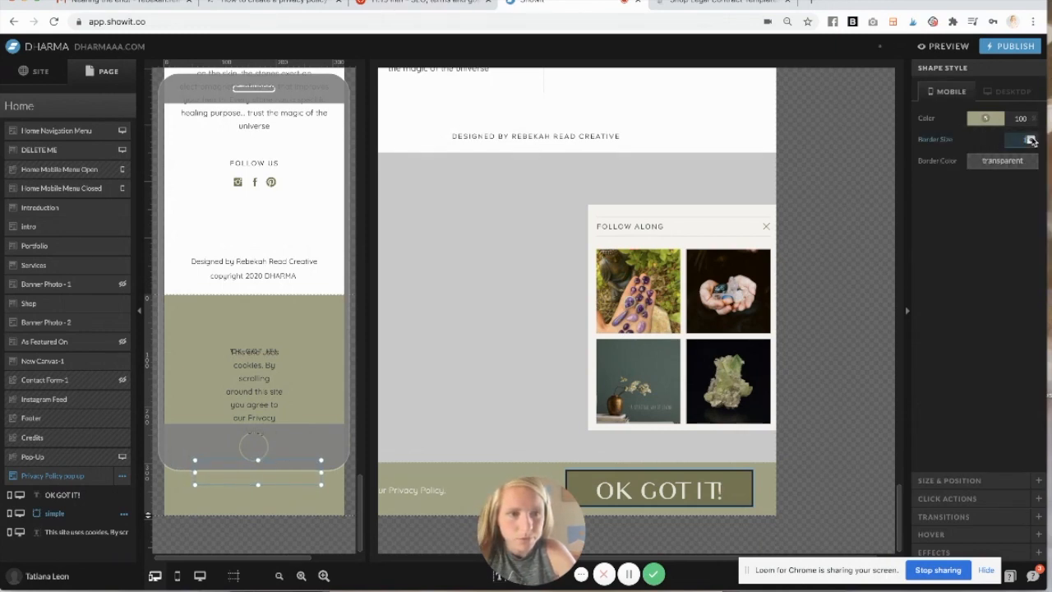
{"action": "left_click", "coordinate": [1003, 139]}
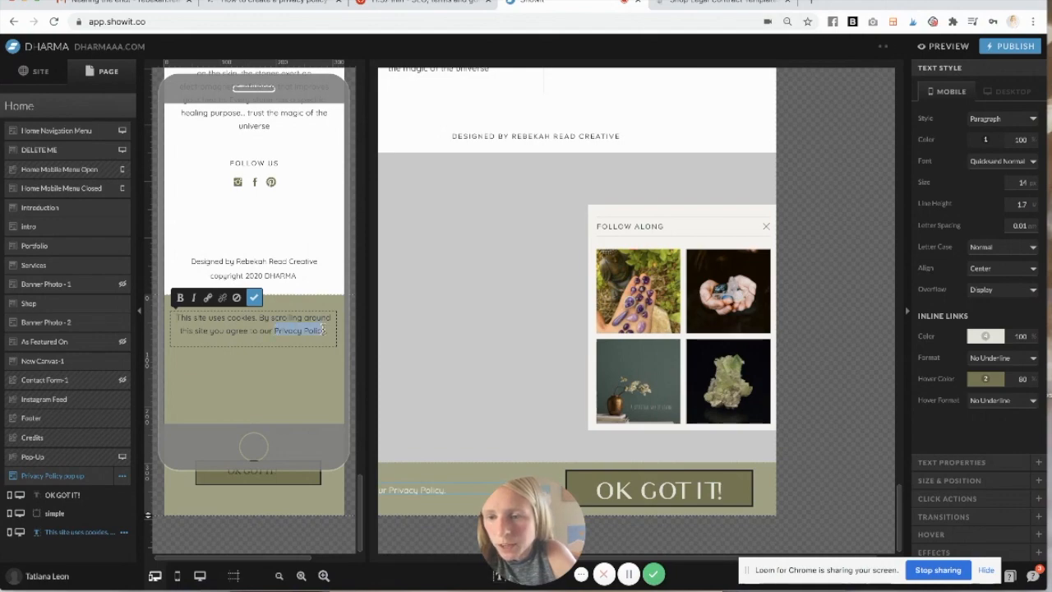
- Link the words 'Privacy Policy' to the Privacy Policy page via a Page-type link and save
{"action": "left_click", "coordinate": [207, 298]}
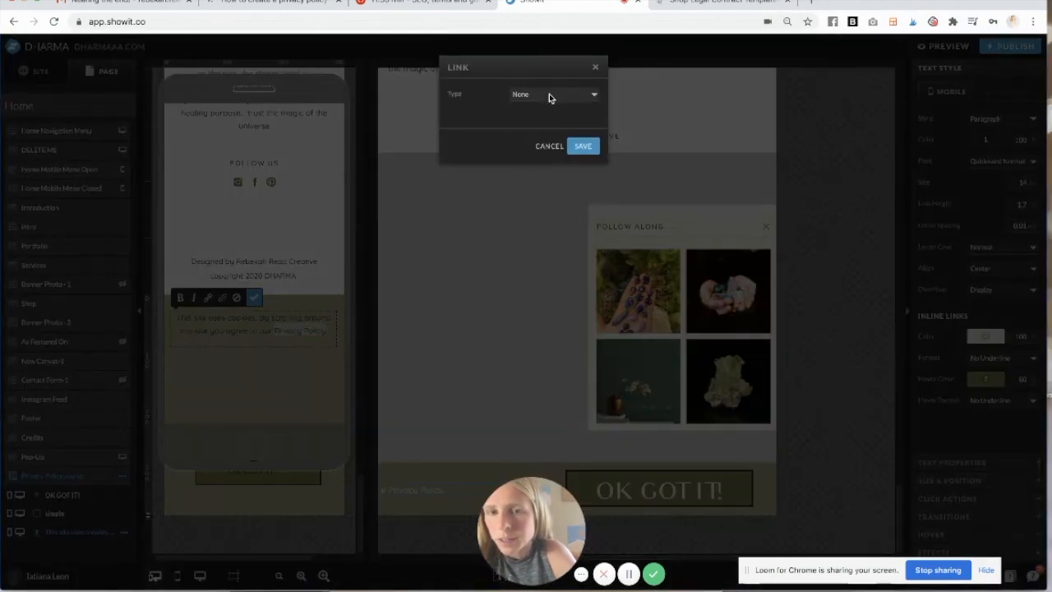
{"action": "left_click", "coordinate": [553, 93]}
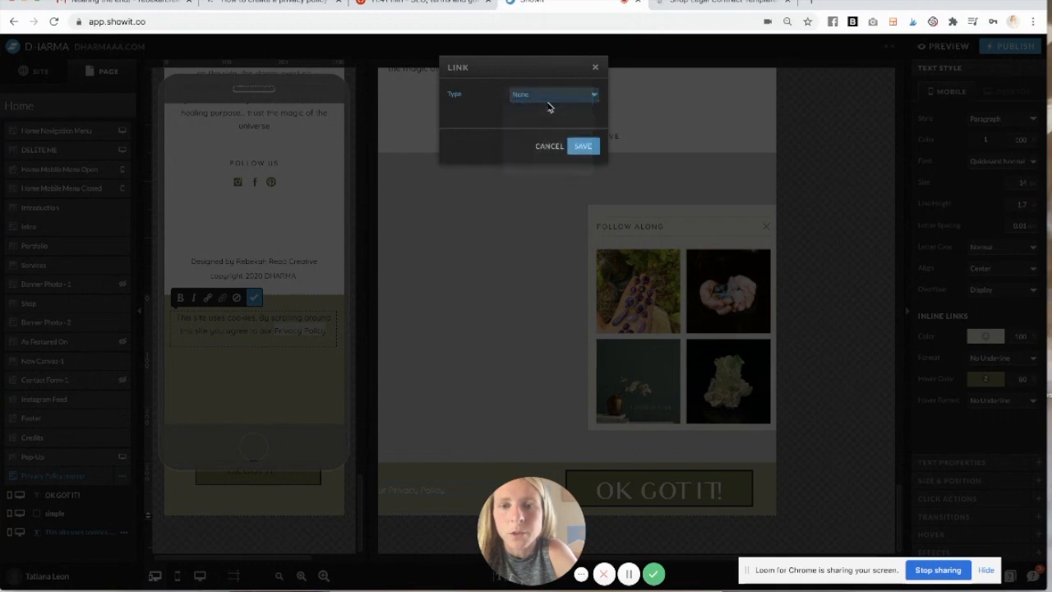
{"action": "left_click", "coordinate": [552, 94]}
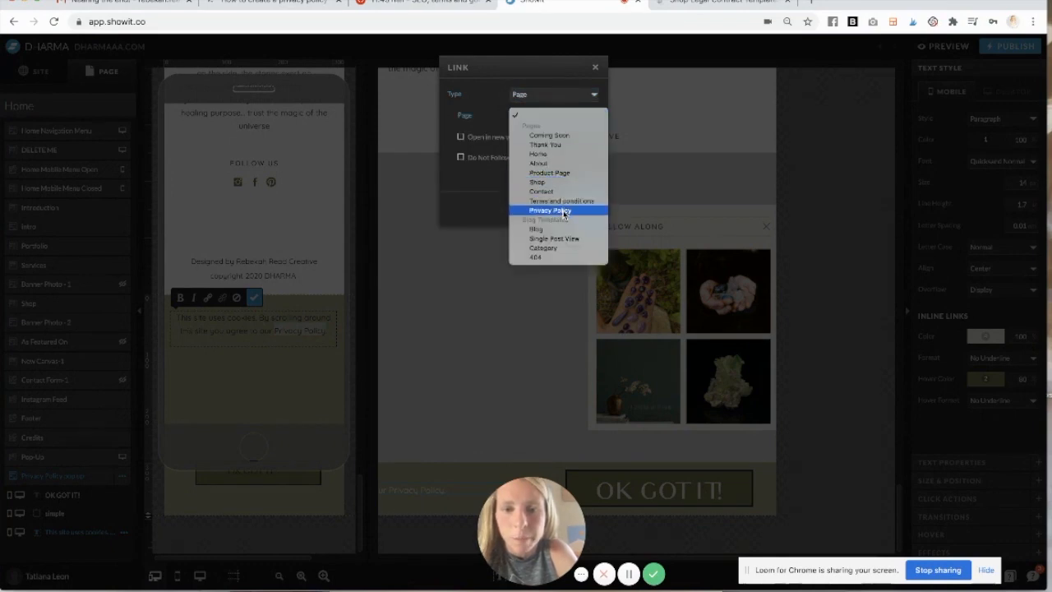
{"action": "left_click", "coordinate": [552, 210]}
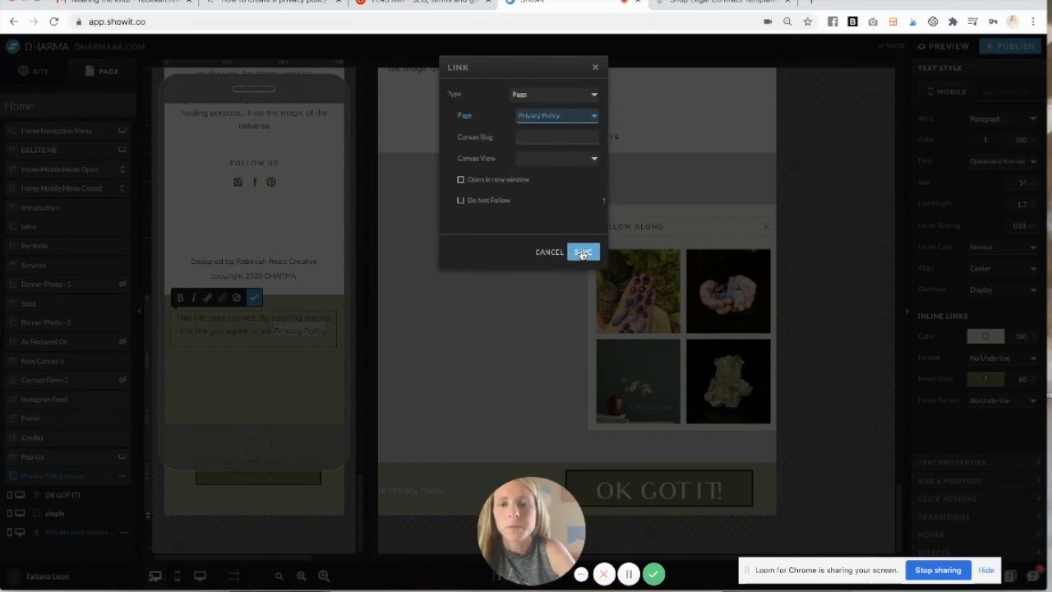
{"action": "left_click", "coordinate": [584, 251]}
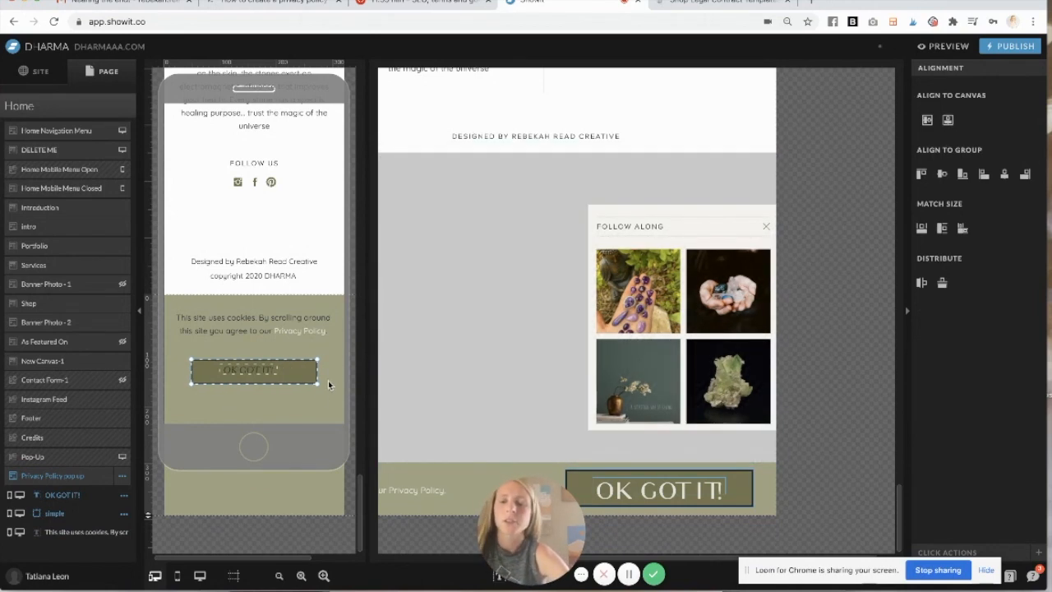
- Align the button text and rectangle together below the cookie text, then deselect
{"action": "left_click", "coordinate": [253, 371]}
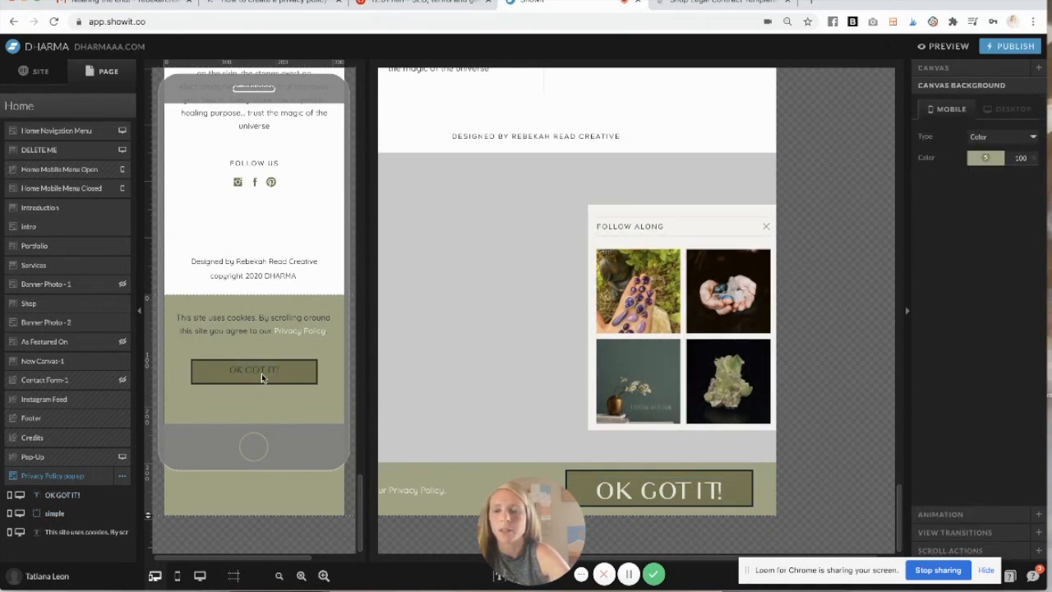
{"action": "left_click", "coordinate": [253, 372]}
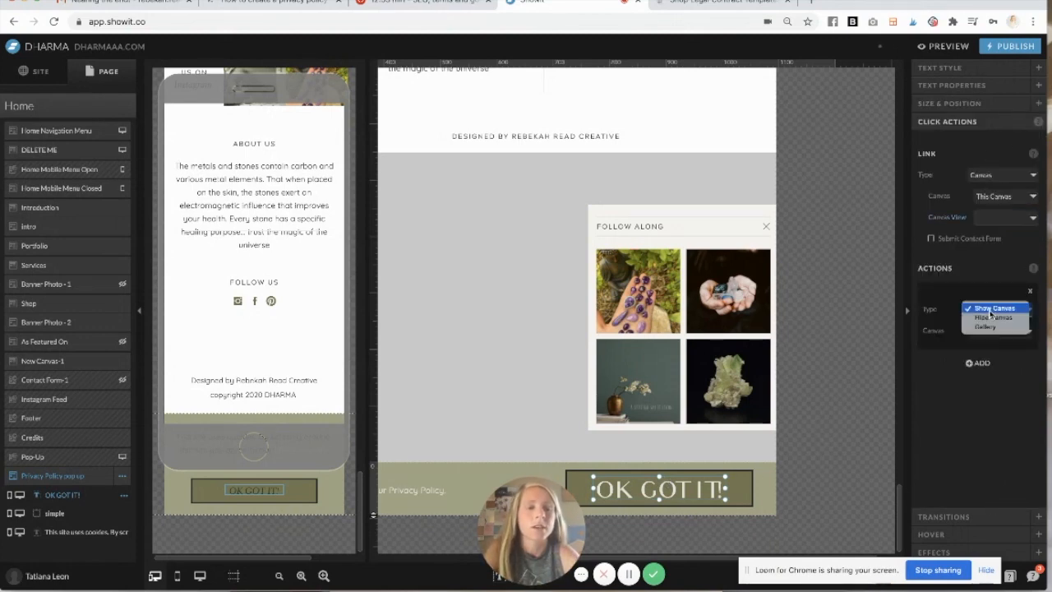
- Give both the button text and rectangle a Hide Canvas action for This Canvas, then preview
{"action": "left_click", "coordinate": [993, 317]}
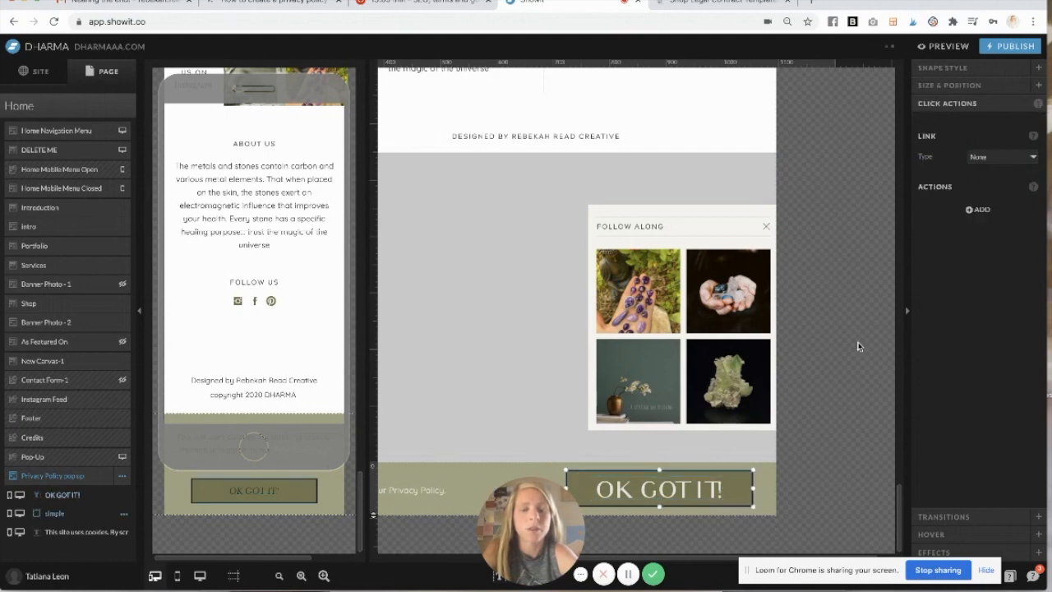
{"action": "mouse_move", "coordinate": [980, 199]}
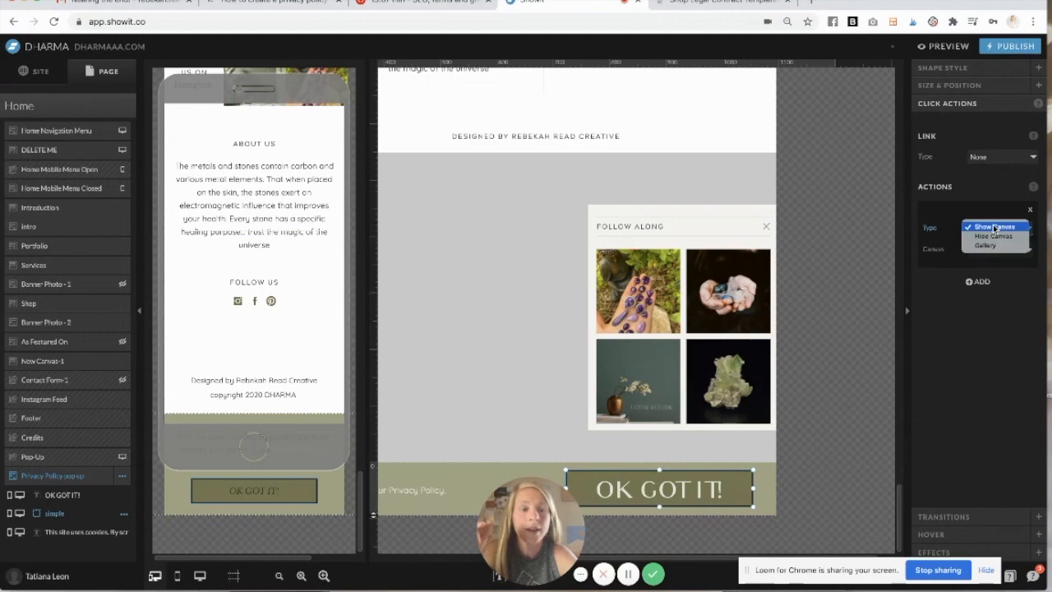
{"action": "left_click", "coordinate": [994, 236]}
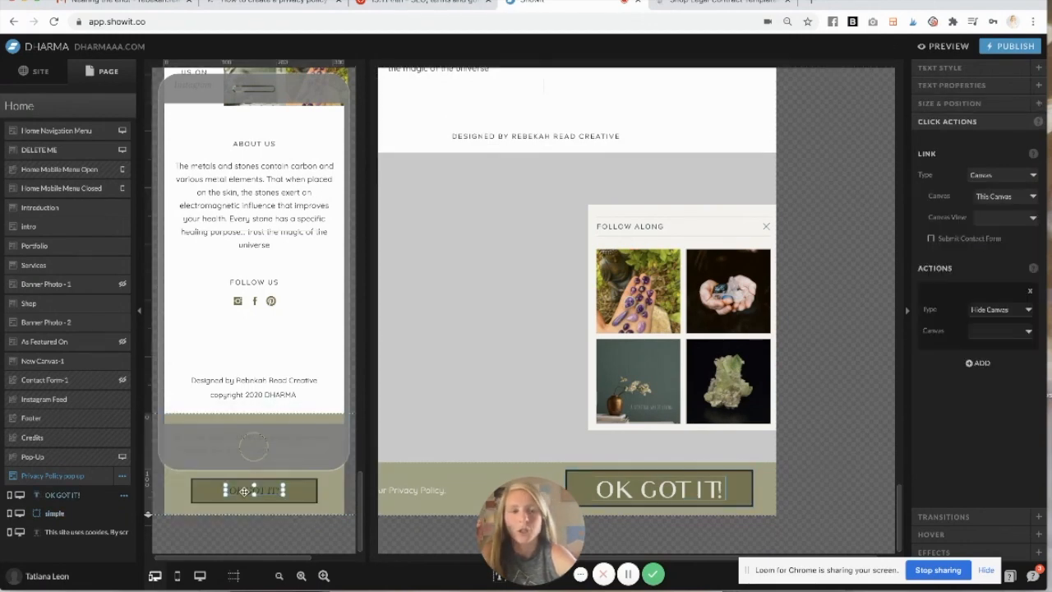
{"action": "left_click", "coordinate": [254, 490]}
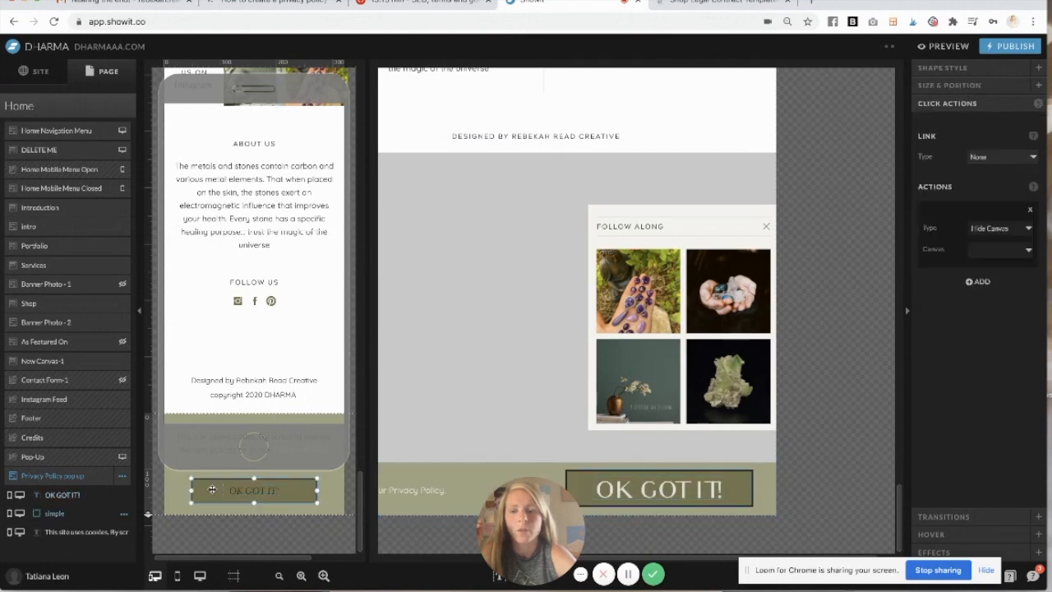
{"action": "left_click", "coordinate": [944, 46]}
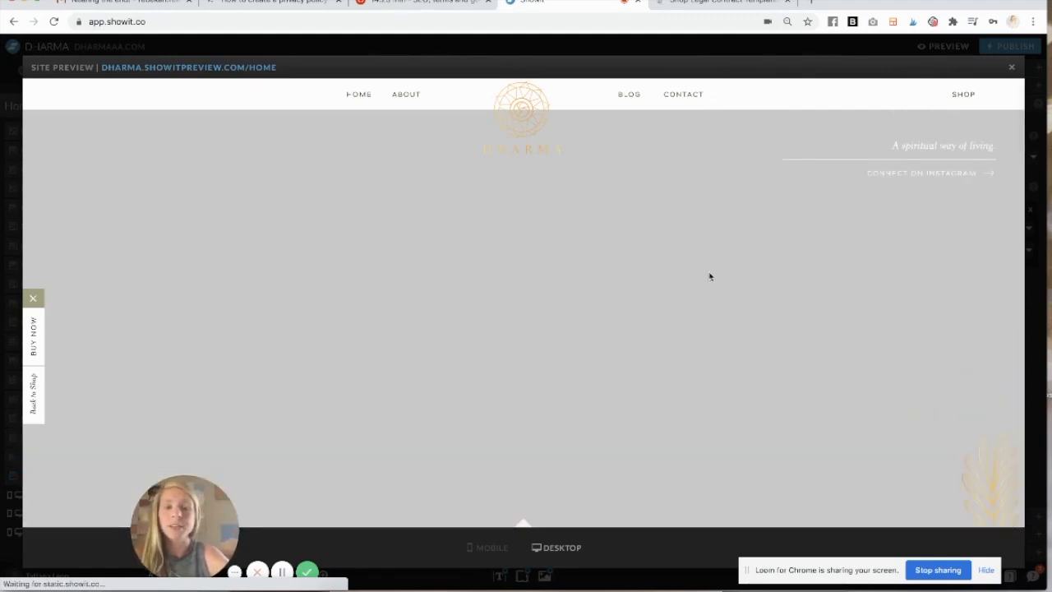
{"action": "scroll", "scroll_direction": "down", "scroll_amount": 3}
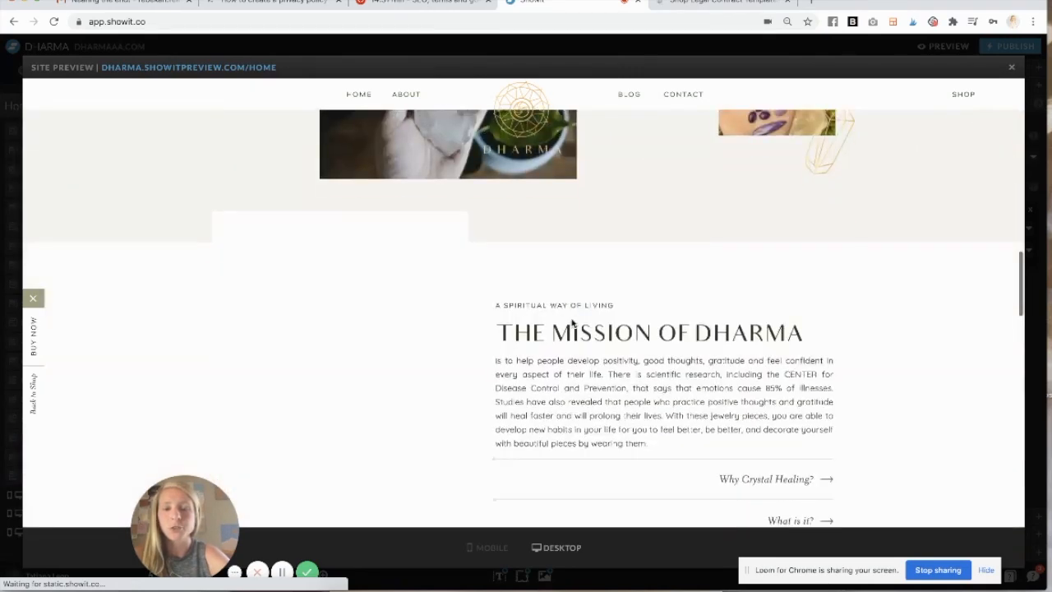
{"action": "scroll", "scroll_direction": "down", "scroll_amount": 3}
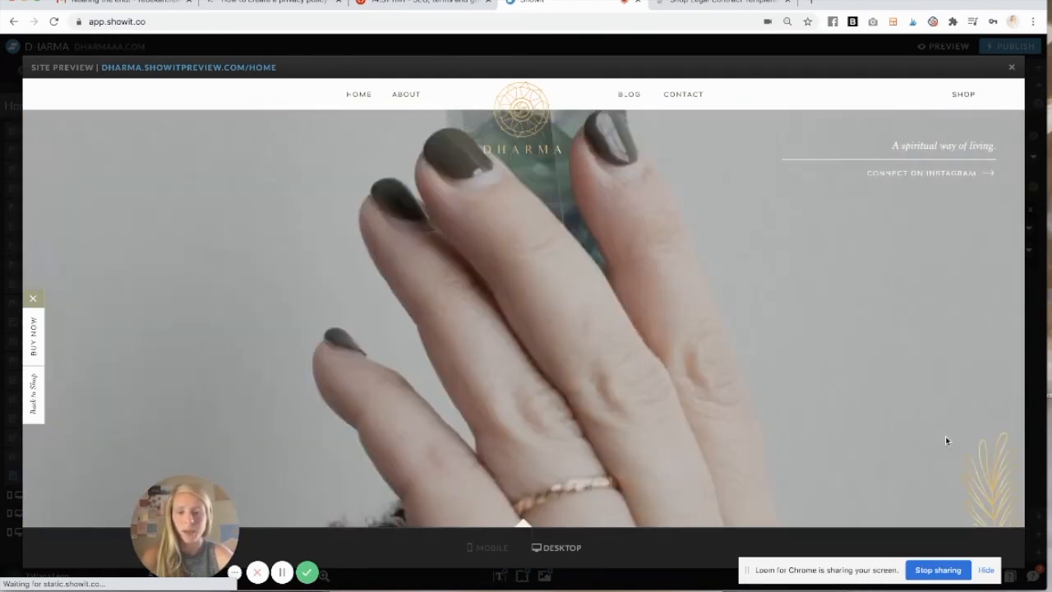
{"action": "scroll", "scroll_direction": "down", "scroll_amount": 3}
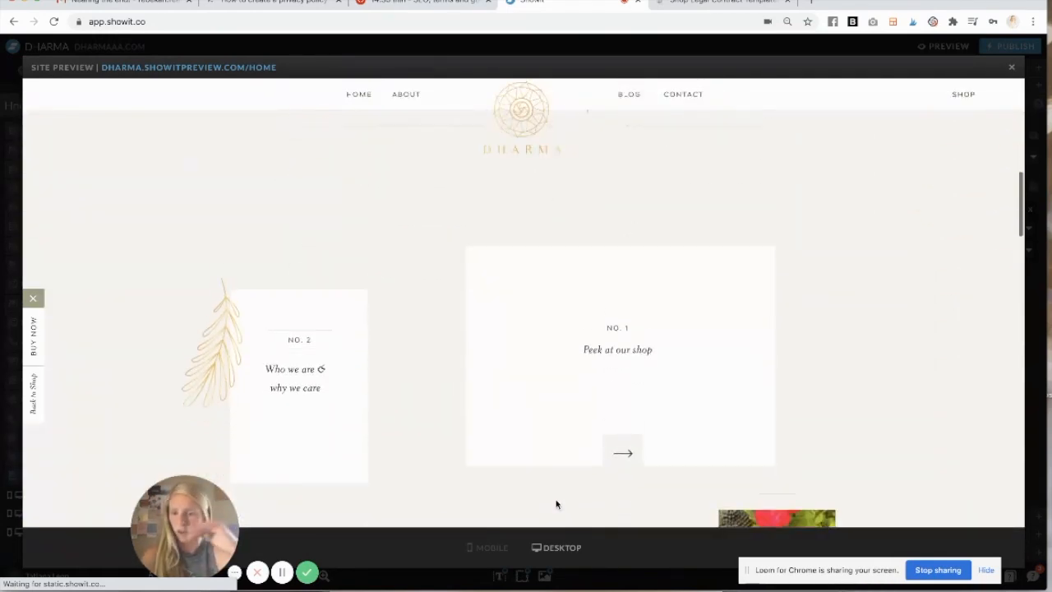
{"action": "scroll", "scroll_direction": "down", "scroll_amount": 3}
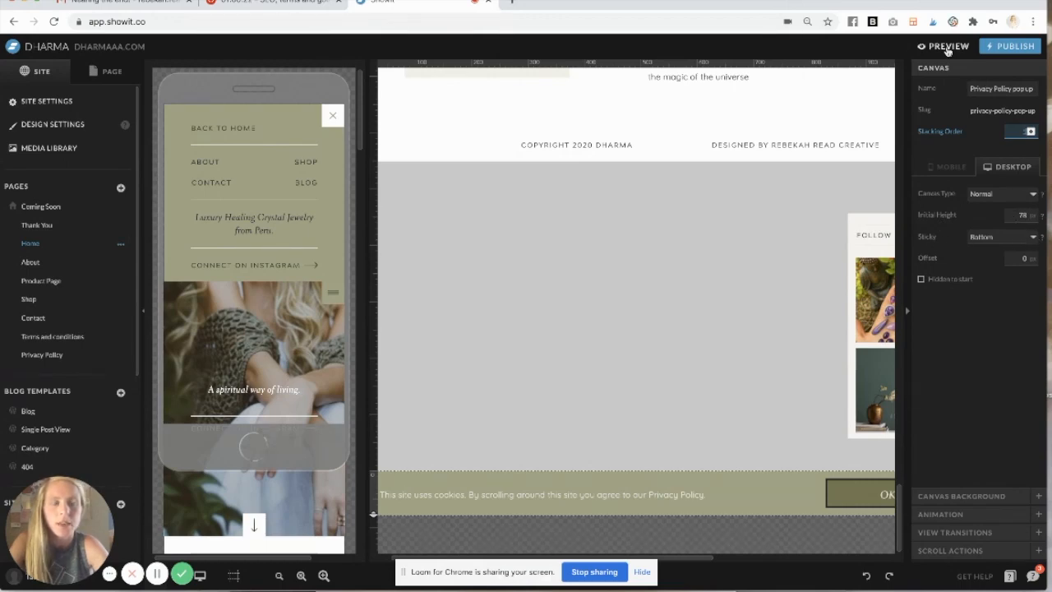
- Preview the Home page again to show the cookie notice bar with its OK GOT IT! button
{"action": "left_click", "coordinate": [947, 46]}
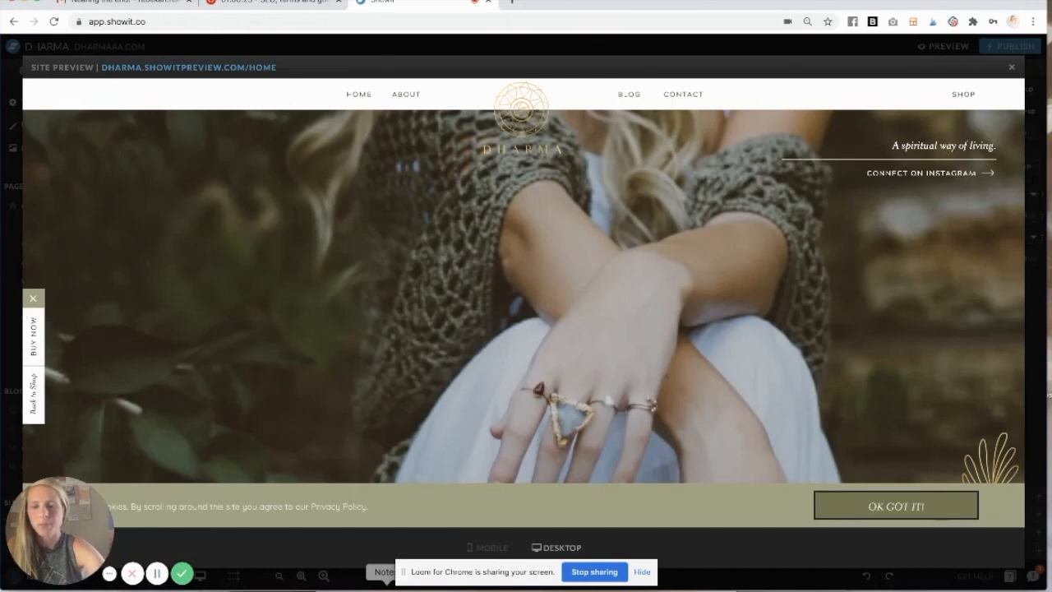
- Scroll down the Home preview to confirm the cookie bar stays fixed at the bottom
{"action": "scroll", "scroll_direction": "down", "scroll_amount": 3}
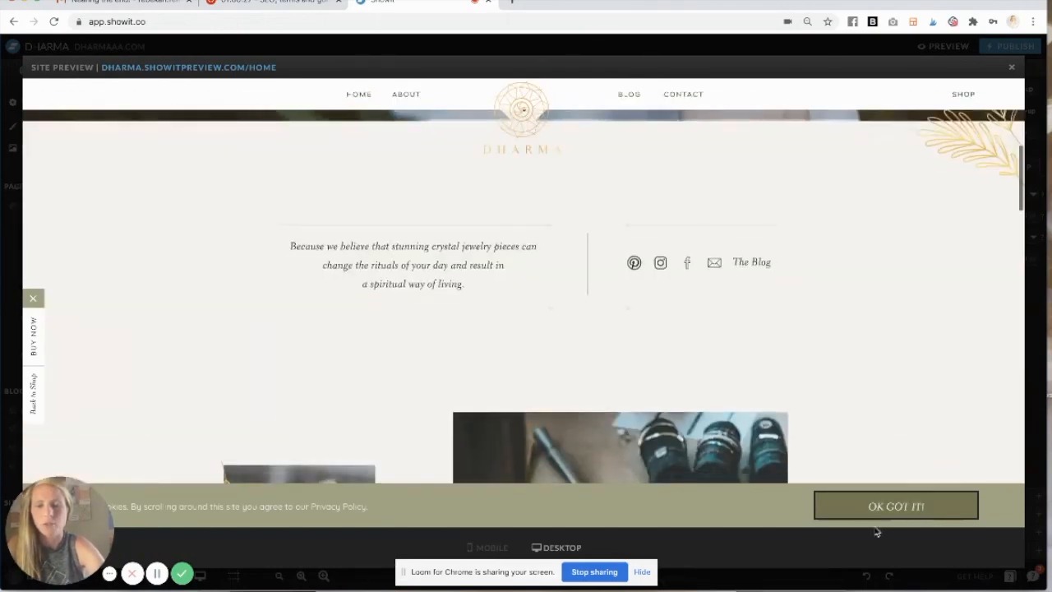